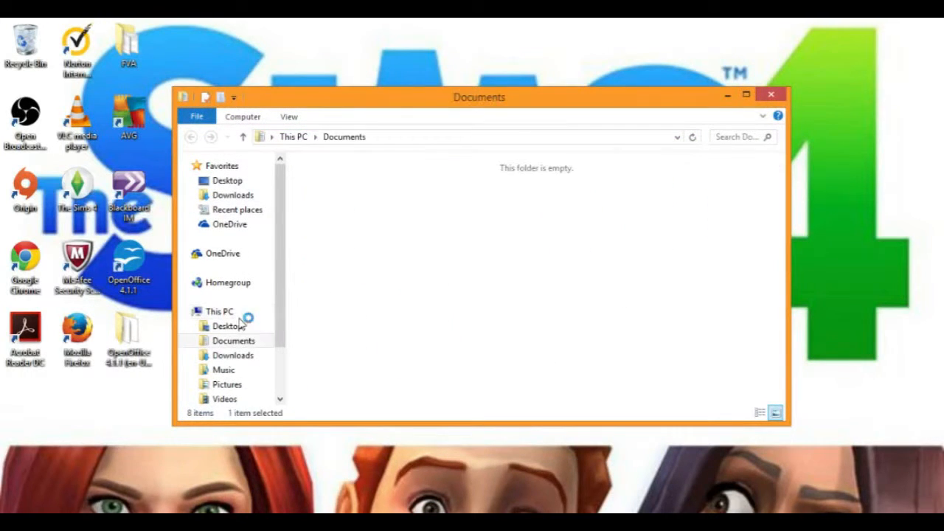
- Browse Documents > Electronic Arts > The Sims 4 and select the existing Mods folder
{"action": "left_click", "coordinate": [233, 339]}
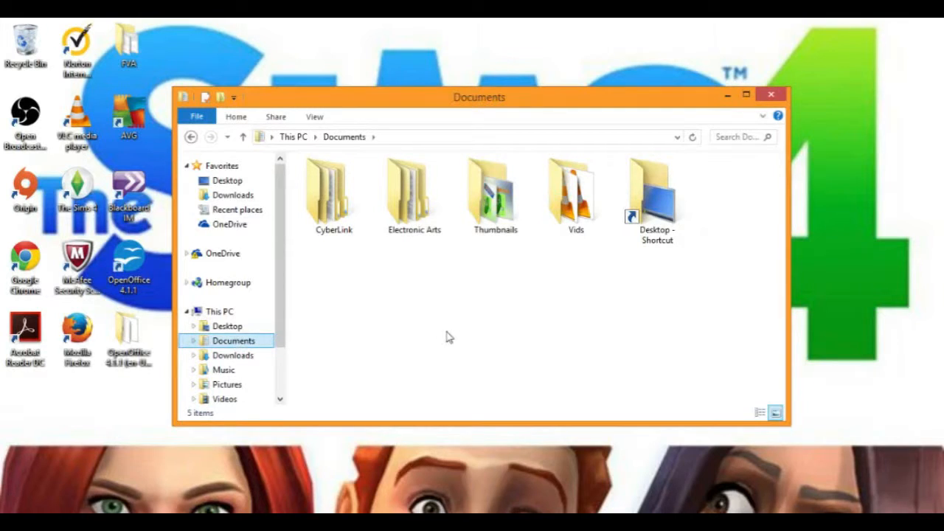
{"action": "mouse_move", "coordinate": [383, 216]}
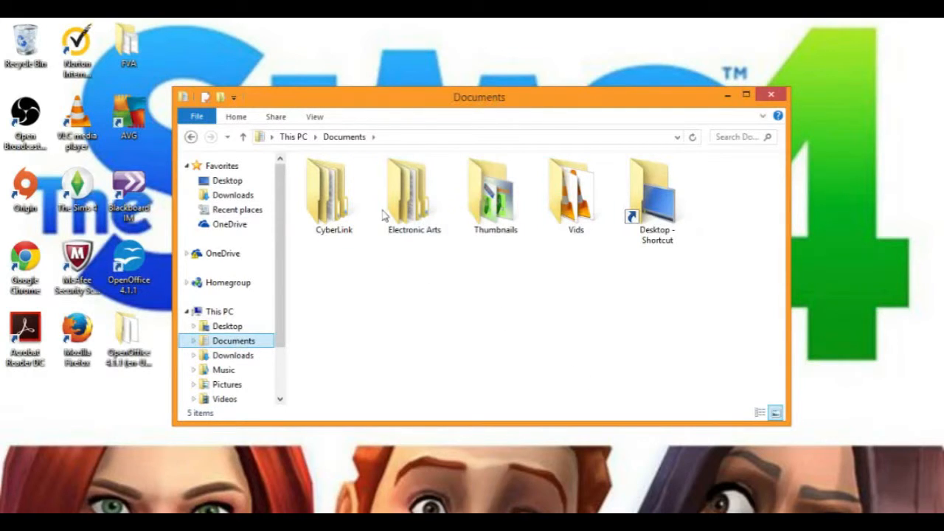
{"action": "left_click", "coordinate": [412, 195]}
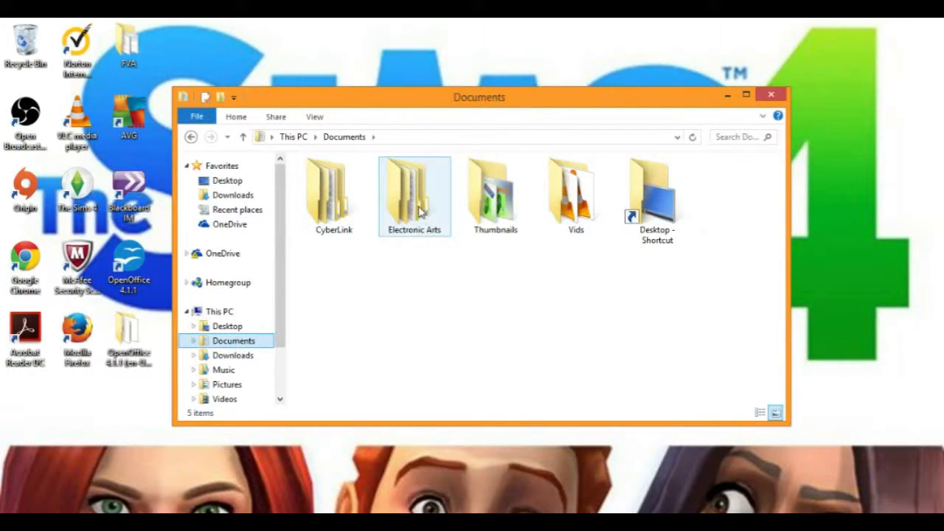
{"action": "double_click", "coordinate": [413, 191]}
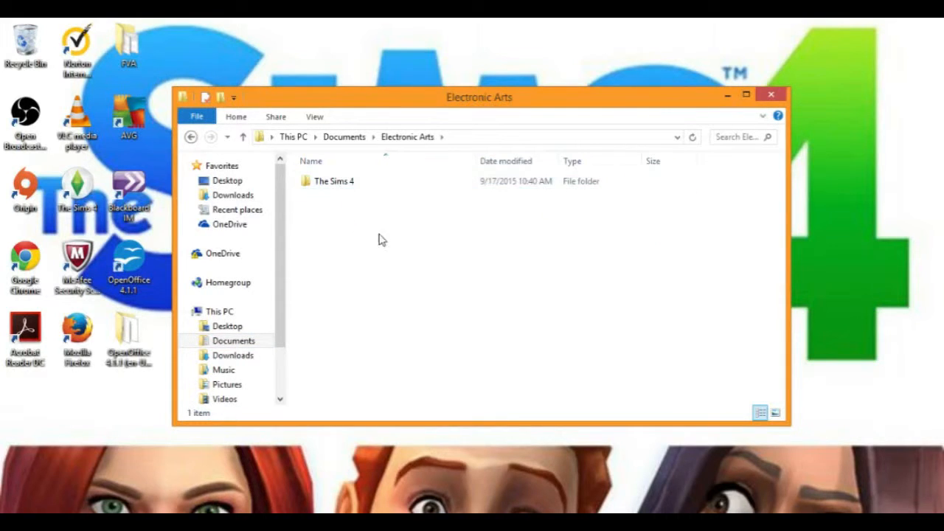
{"action": "mouse_move", "coordinate": [485, 262]}
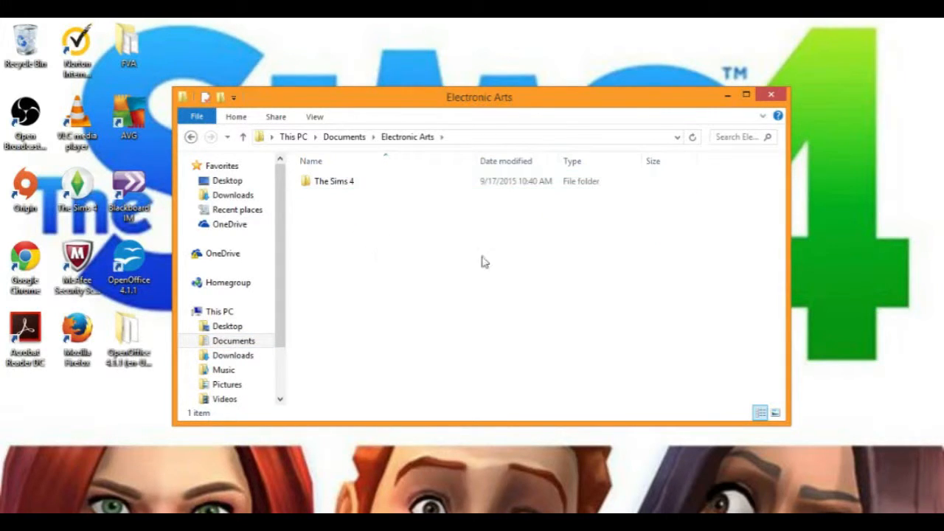
{"action": "mouse_move", "coordinate": [386, 271]}
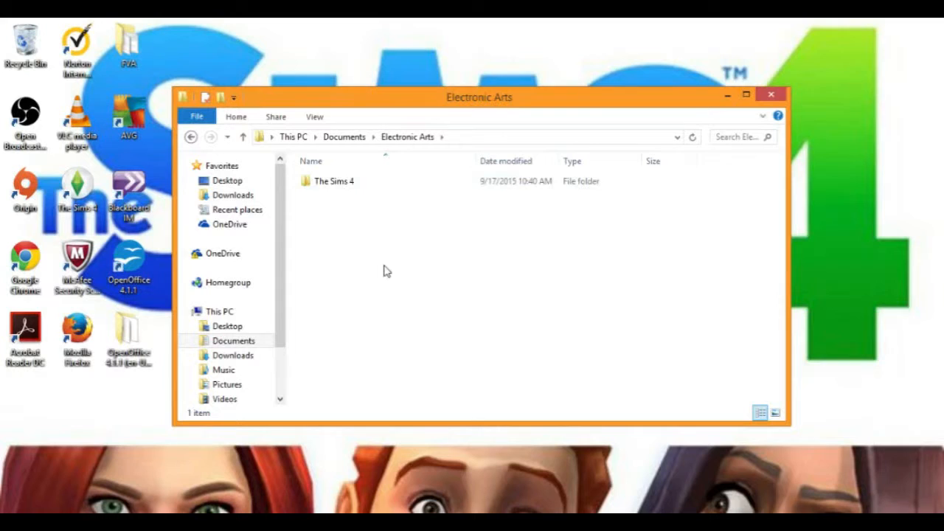
{"action": "double_click", "coordinate": [334, 180]}
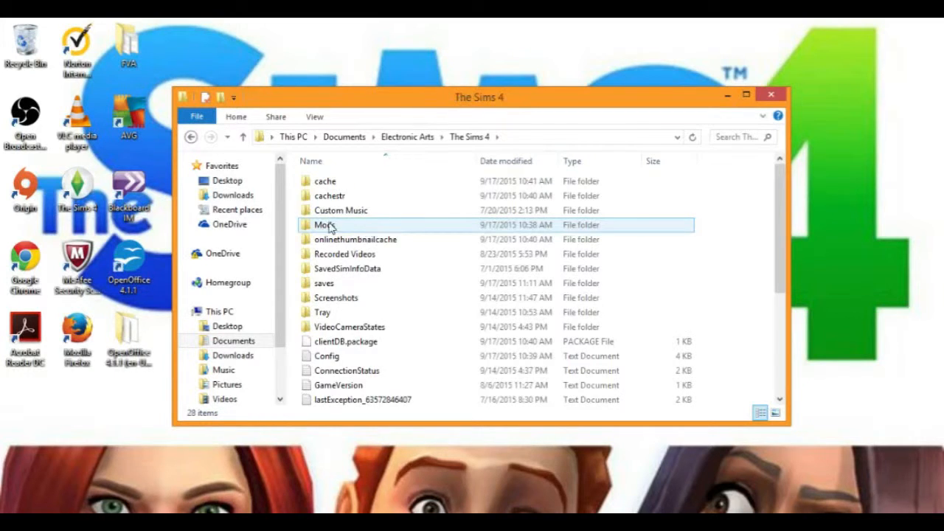
{"action": "left_click", "coordinate": [339, 209]}
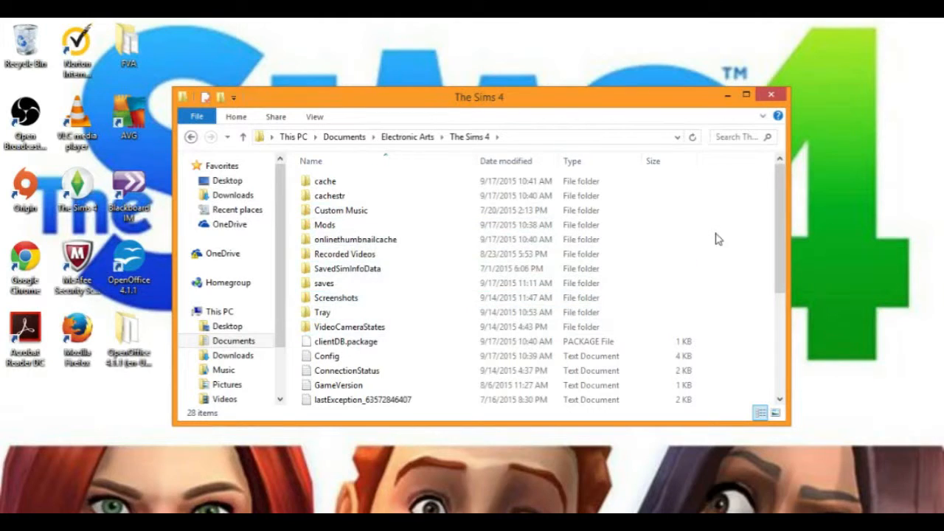
{"action": "right_click", "coordinate": [720, 239]}
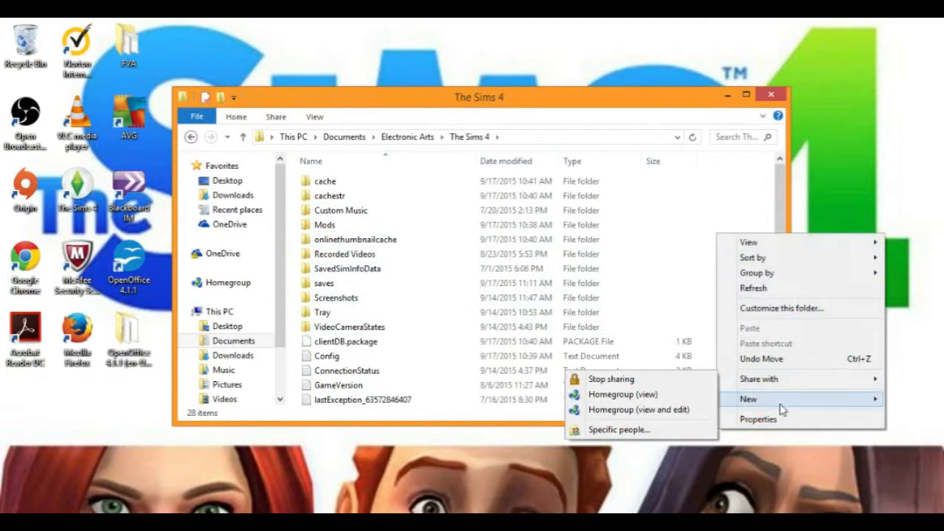
{"action": "mouse_move", "coordinate": [752, 221]}
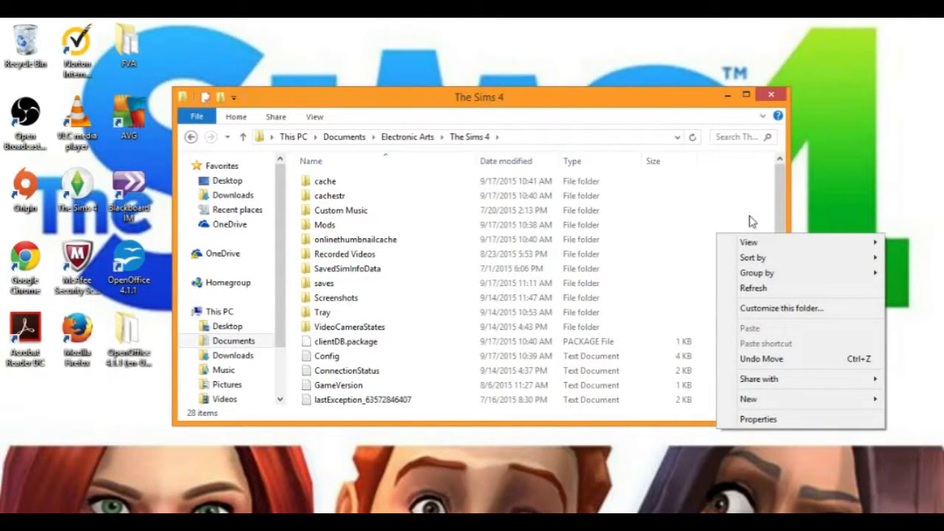
{"action": "mouse_move", "coordinate": [780, 308]}
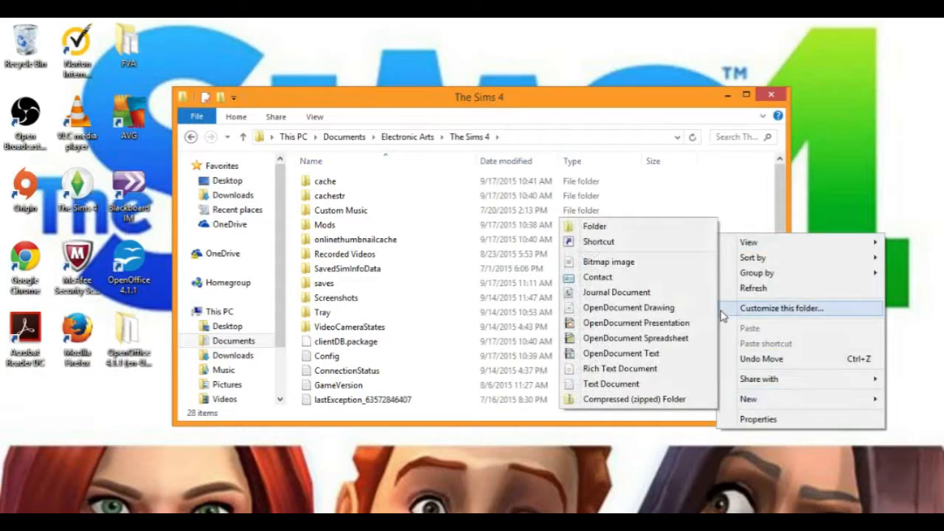
{"action": "left_click", "coordinate": [593, 226]}
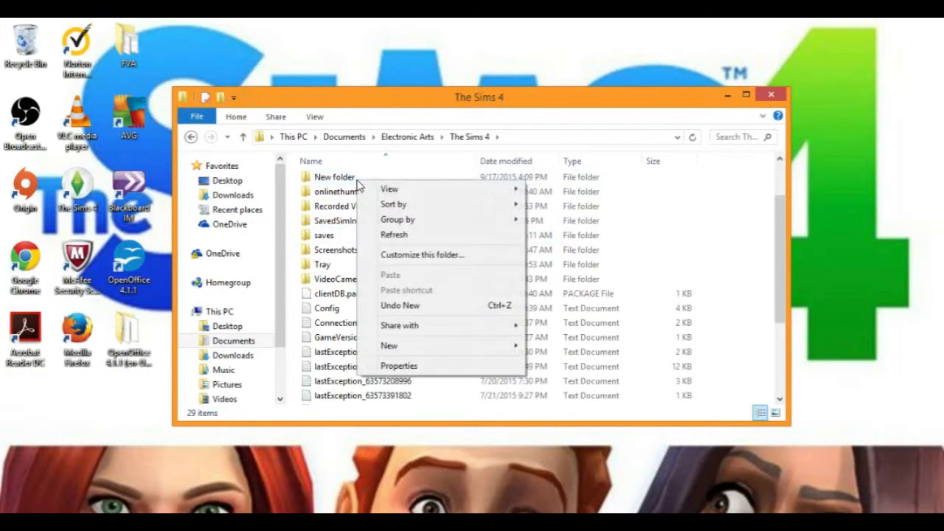
{"action": "left_click", "coordinate": [729, 306]}
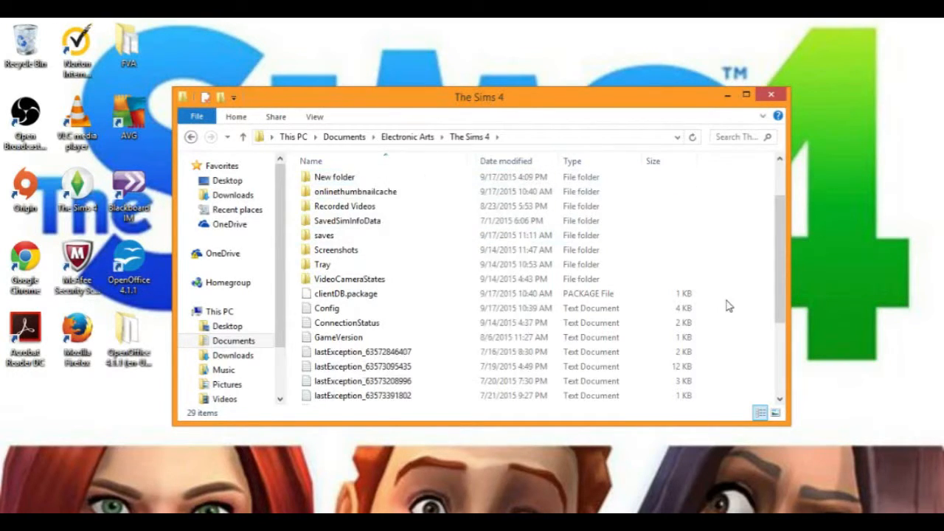
{"action": "right_click", "coordinate": [336, 177]}
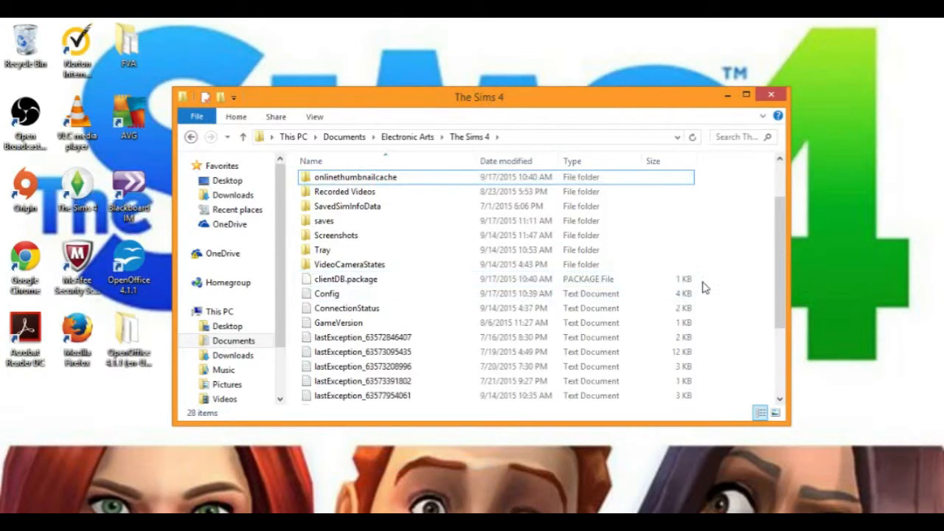
{"action": "scroll", "scroll_direction": "up", "scroll_amount": 3}
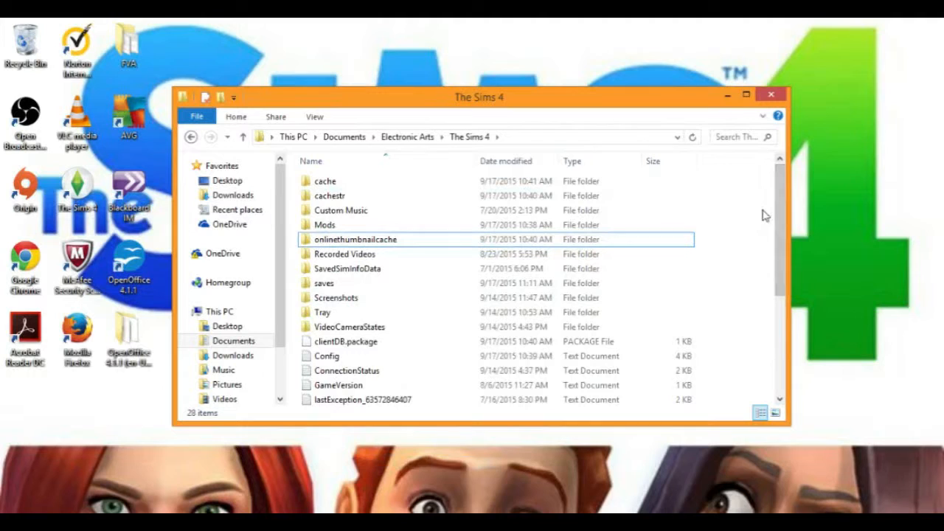
{"action": "left_click", "coordinate": [325, 224]}
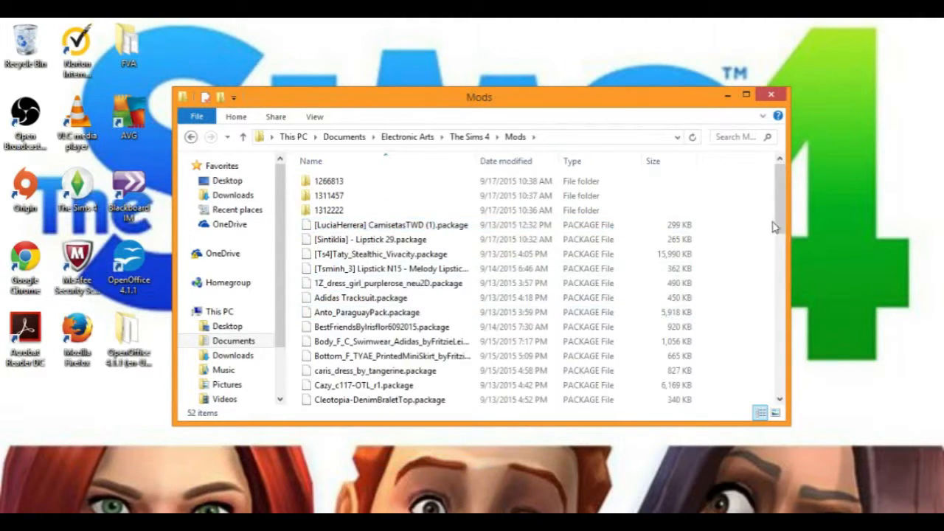
{"action": "scroll", "scroll_direction": "down", "scroll_amount": 3}
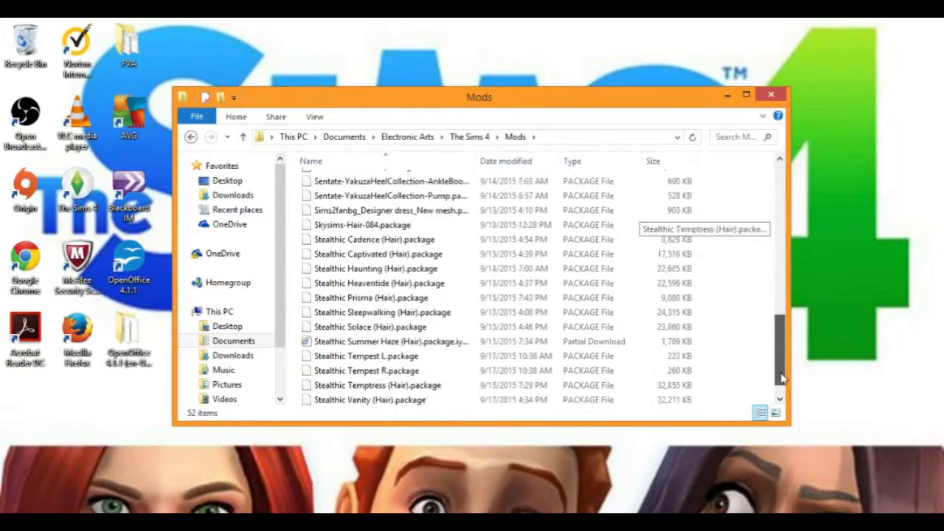
{"action": "scroll", "scroll_direction": "up", "scroll_amount": 3}
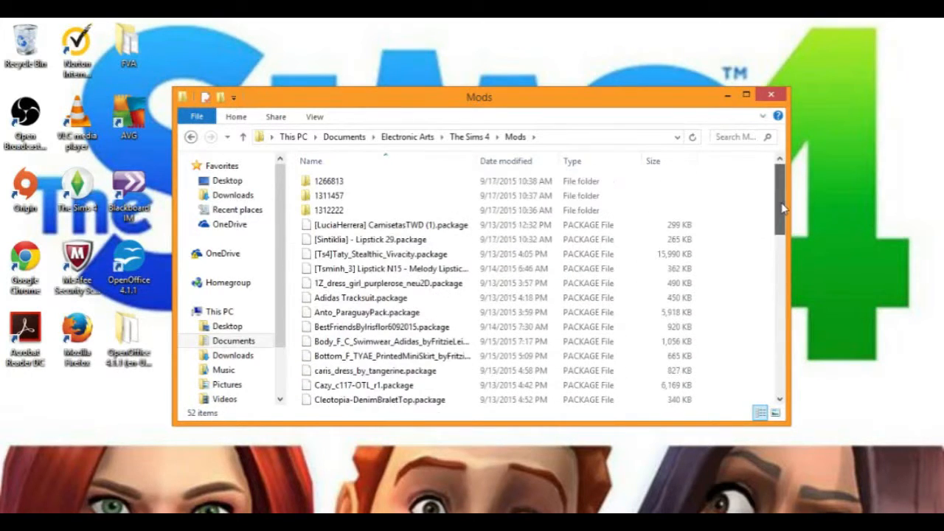
{"action": "left_click", "coordinate": [330, 195]}
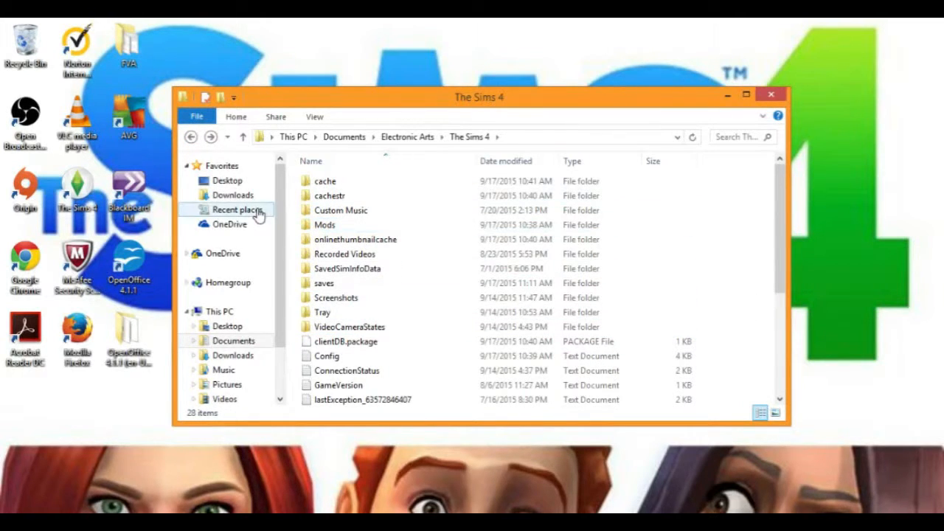
{"action": "mouse_move", "coordinate": [191, 137]}
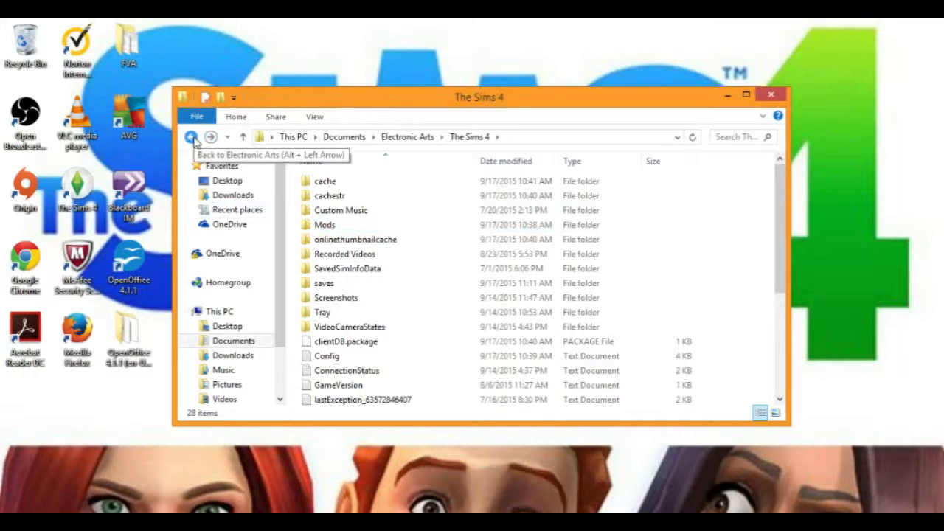
{"action": "left_click", "coordinate": [192, 138]}
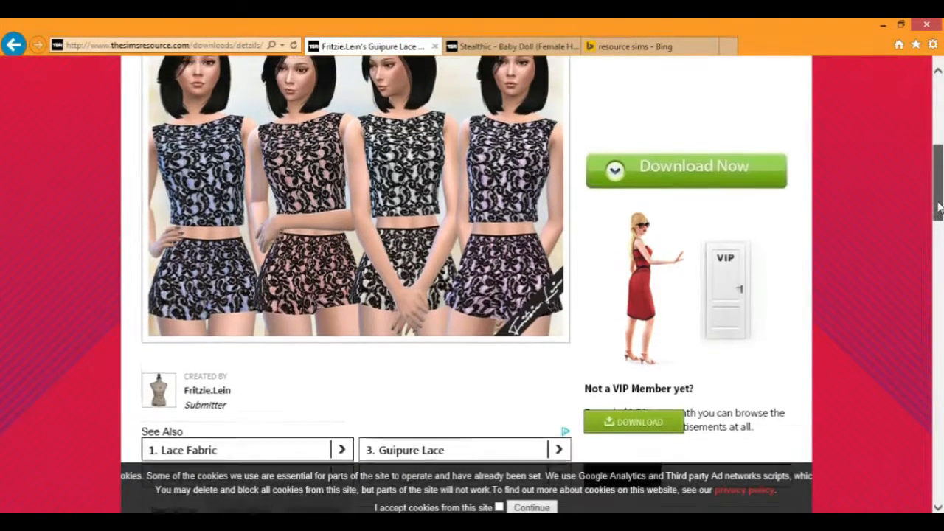
- Scroll up the Bing results to the listing for The Sims Resource site
{"action": "scroll", "scroll_direction": "up", "scroll_amount": 3}
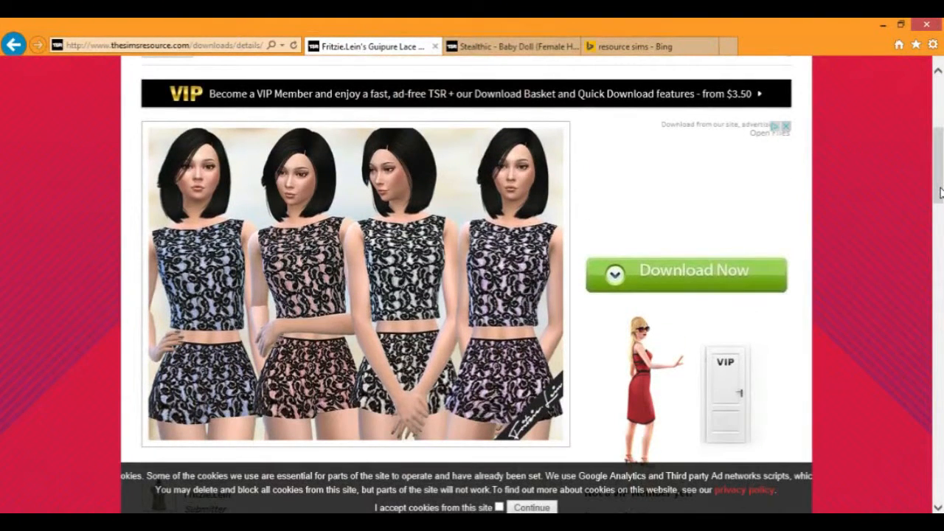
{"action": "mouse_move", "coordinate": [906, 95]}
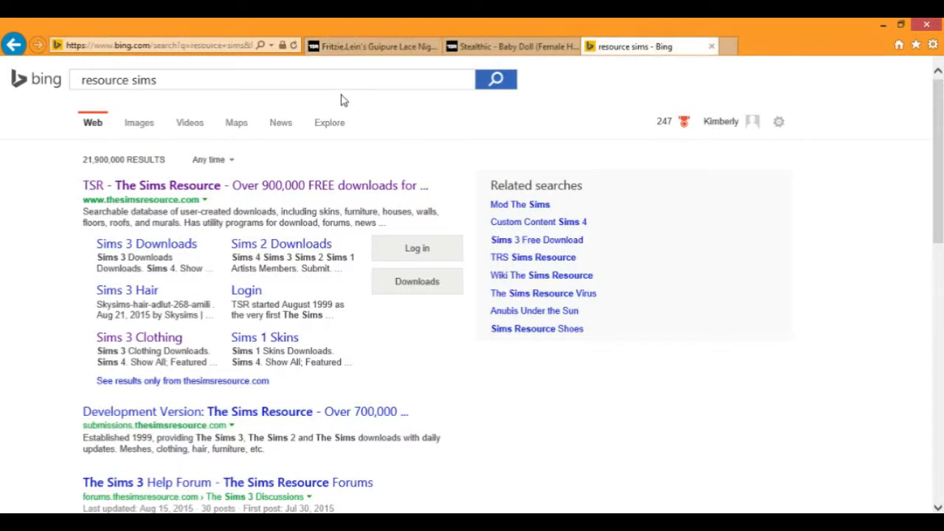
{"action": "mouse_move", "coordinate": [398, 171]}
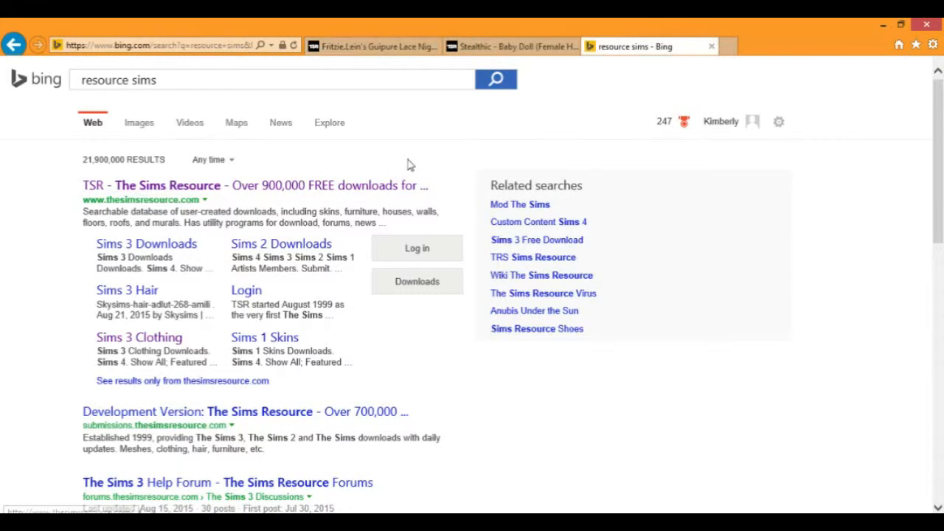
{"action": "mouse_move", "coordinate": [392, 168]}
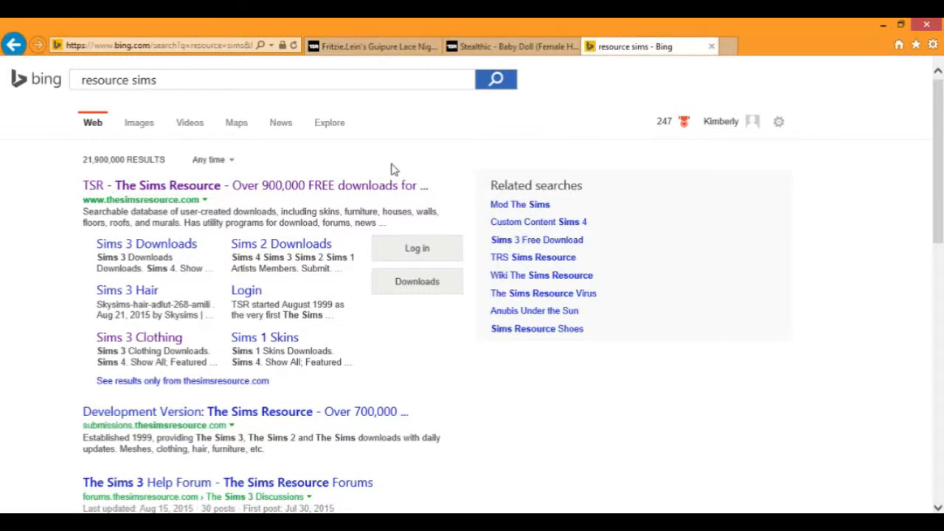
{"action": "mouse_move", "coordinate": [228, 186]}
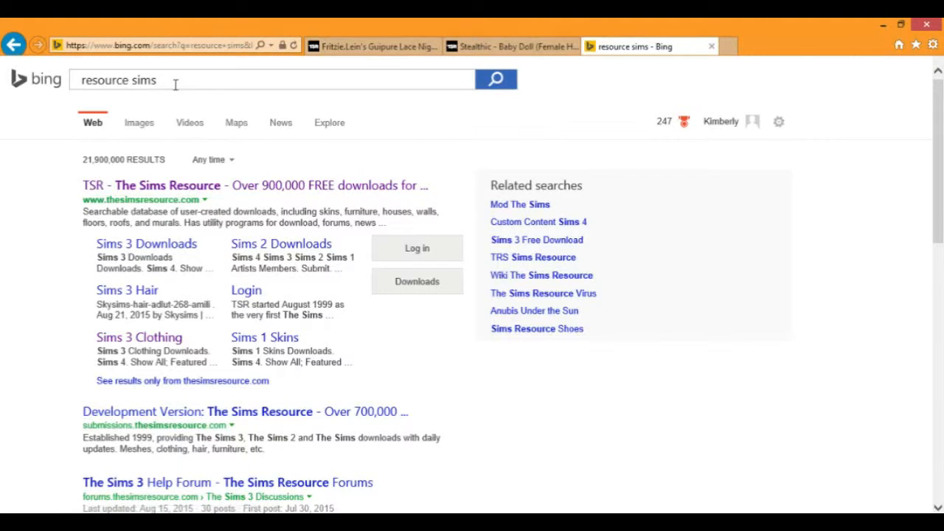
{"action": "mouse_move", "coordinate": [271, 196]}
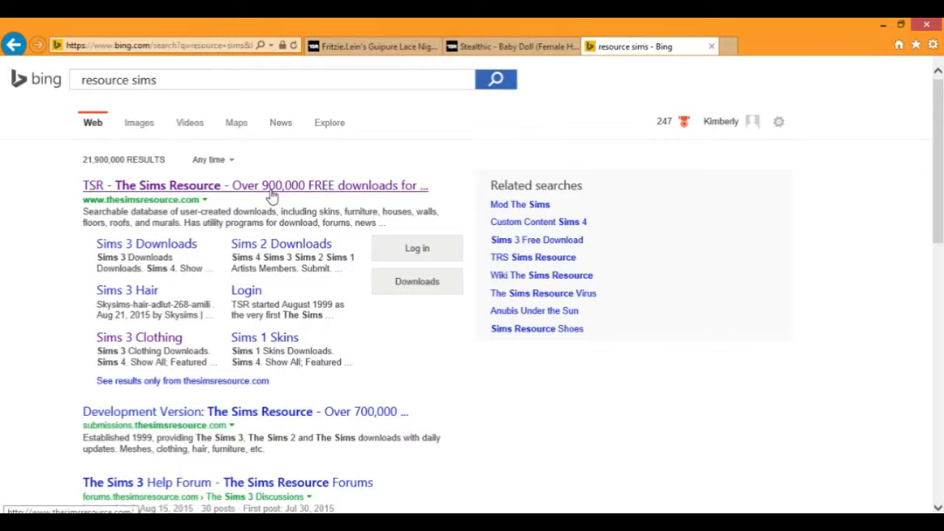
- Start the non-VIP download of Fritzie.Lein's Guipure Lace outfit from its details page
{"action": "left_click", "coordinate": [509, 46]}
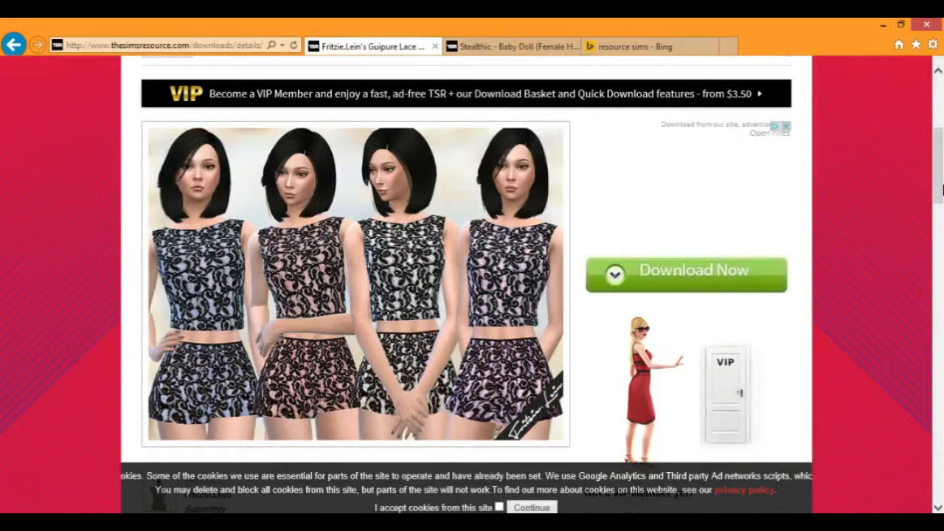
{"action": "scroll", "scroll_direction": "down", "scroll_amount": 3}
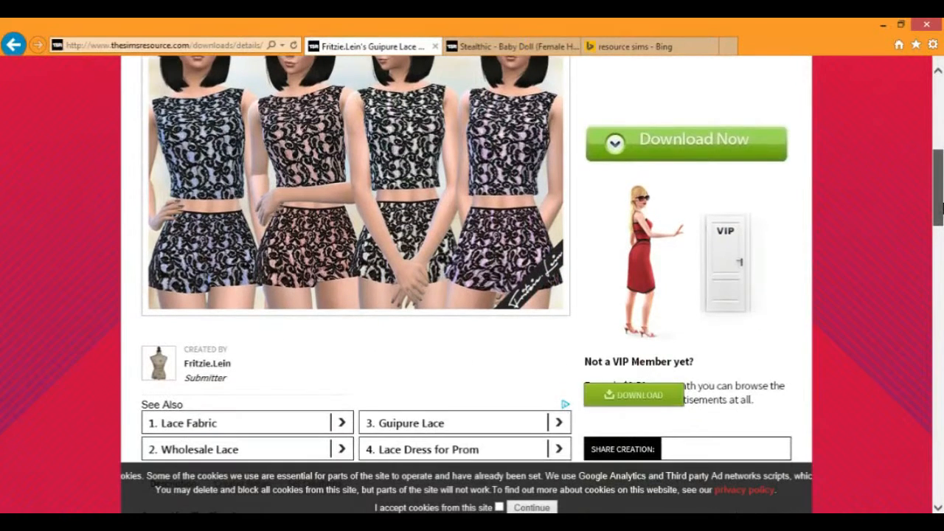
{"action": "scroll", "scroll_direction": "down", "scroll_amount": 3}
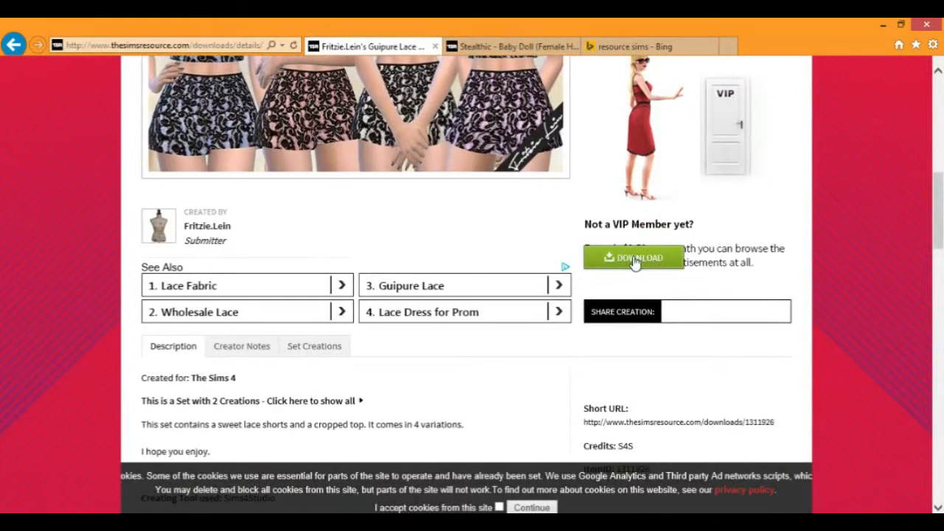
{"action": "left_click", "coordinate": [632, 256]}
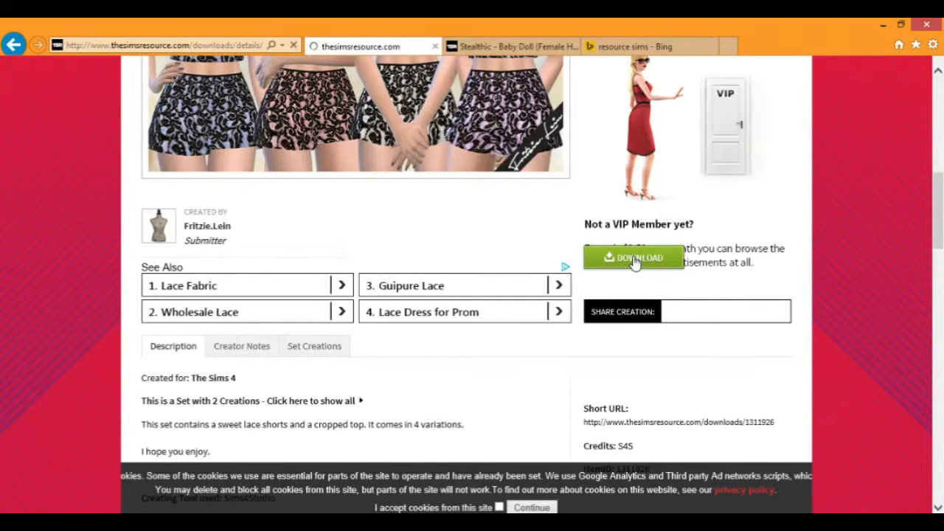
{"action": "left_click", "coordinate": [633, 257]}
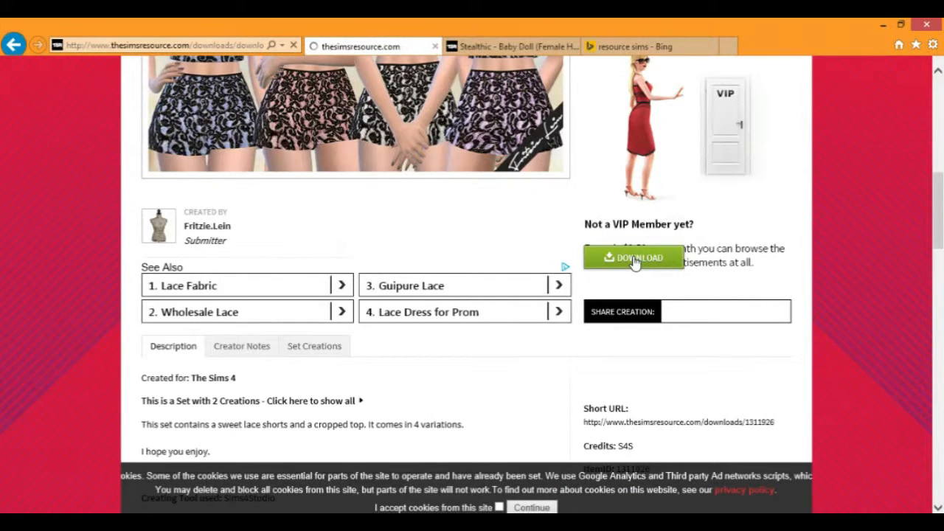
{"action": "left_click", "coordinate": [632, 257]}
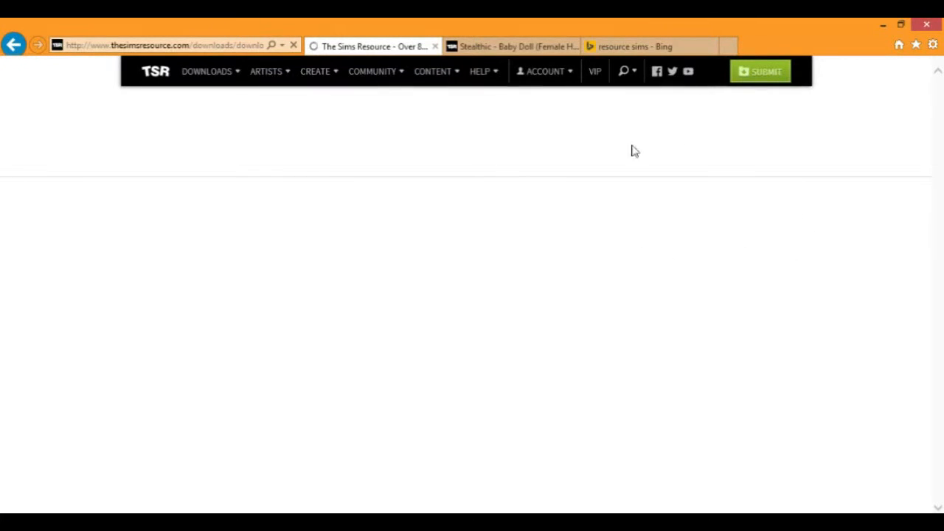
{"action": "mouse_move", "coordinate": [861, 214]}
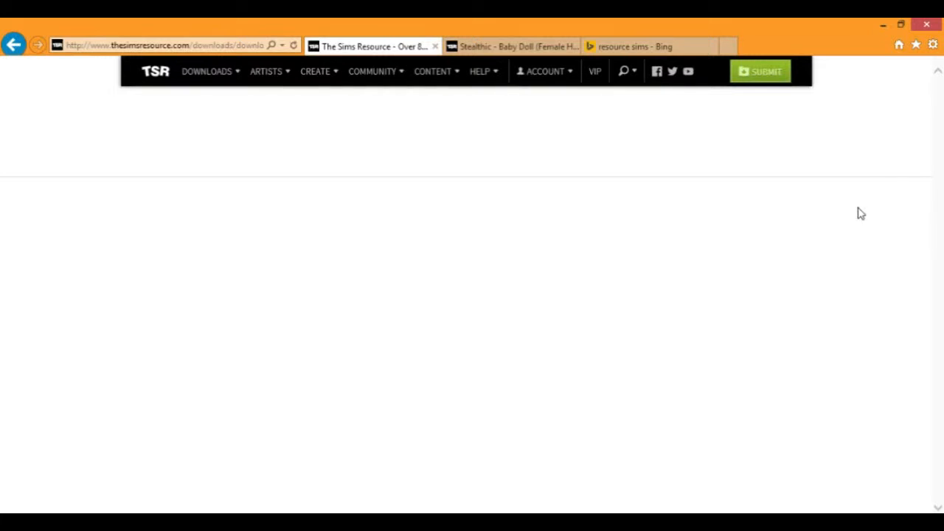
{"action": "mouse_move", "coordinate": [602, 93]}
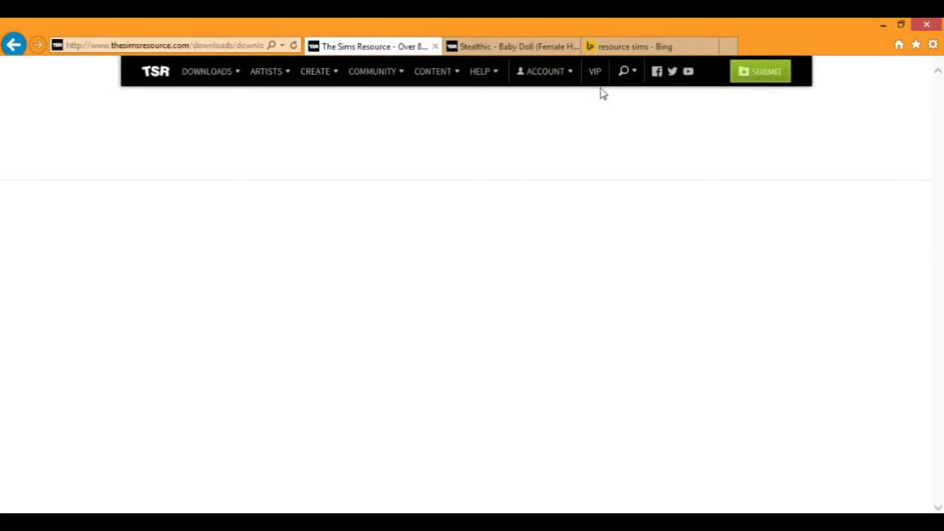
{"action": "mouse_move", "coordinate": [826, 172]}
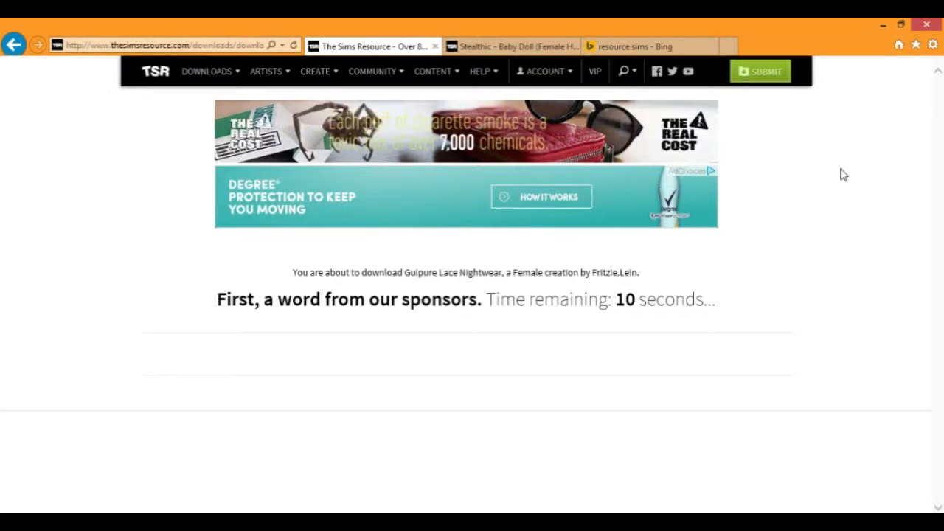
{"action": "mouse_move", "coordinate": [693, 312]}
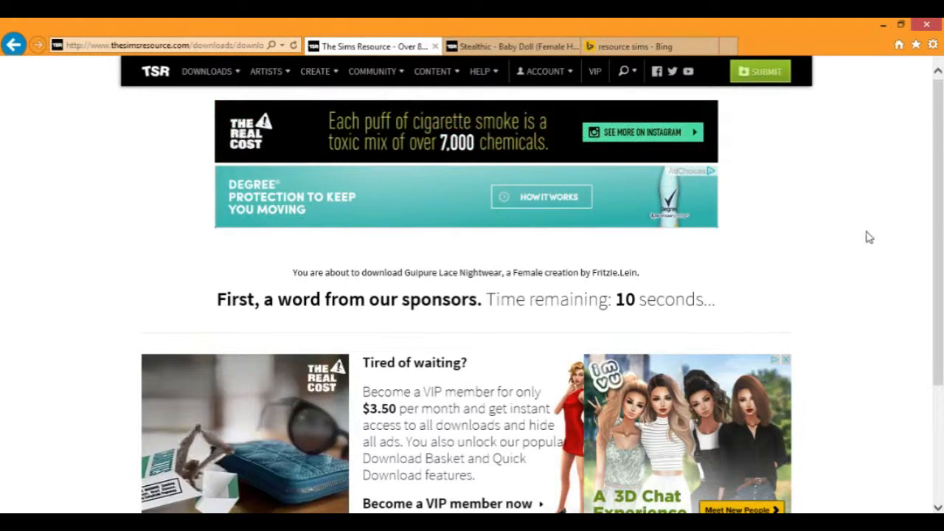
{"action": "mouse_move", "coordinate": [886, 207]}
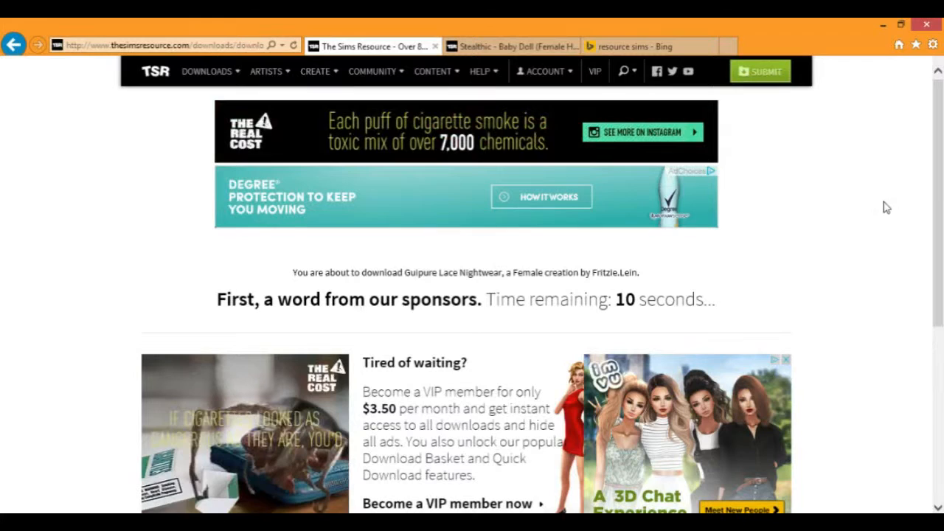
- Scroll down the sponsor countdown page while waiting for the Guipure Lace download
{"action": "scroll", "scroll_direction": "down", "scroll_amount": 3}
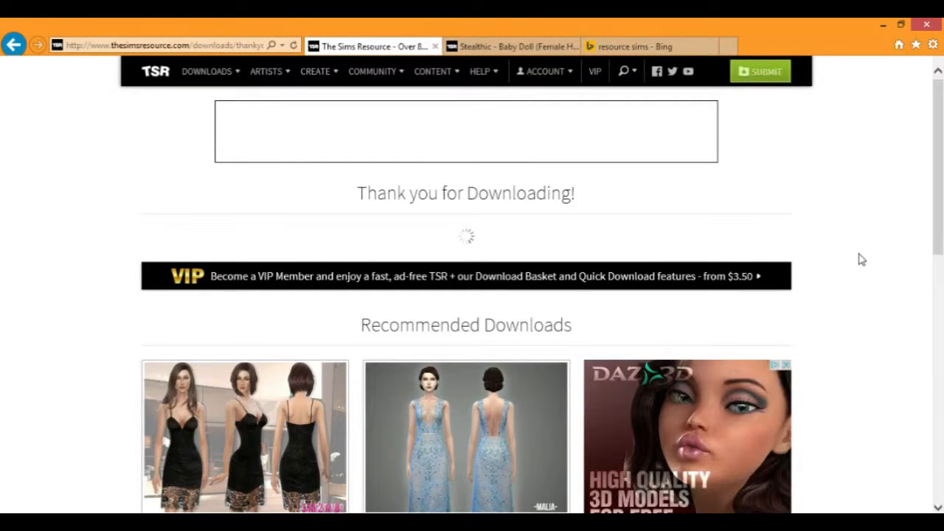
{"action": "mouse_move", "coordinate": [336, 211]}
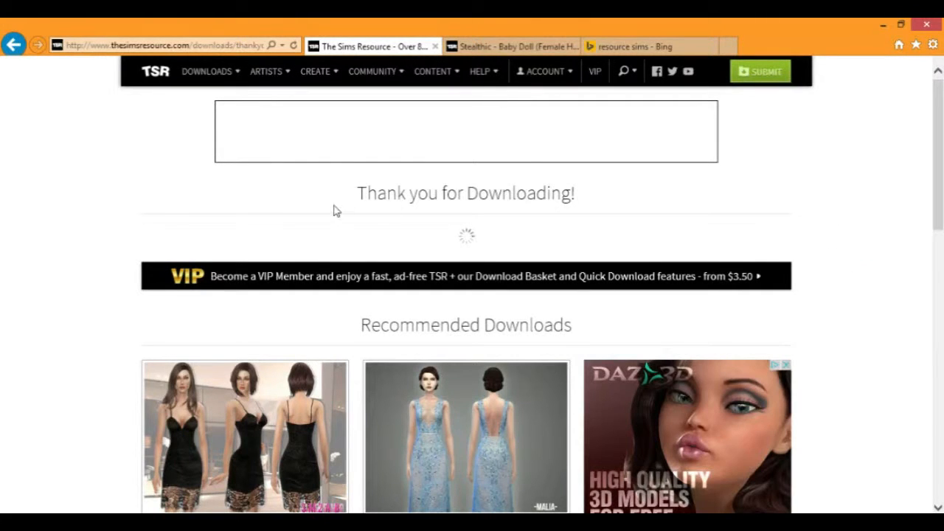
{"action": "mouse_move", "coordinate": [869, 298]}
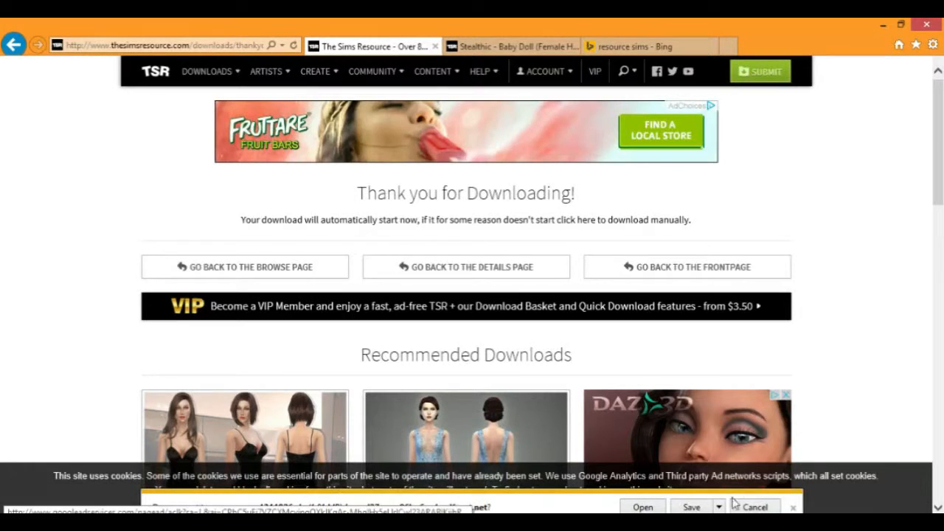
- Save 1311926.zip into Documents\Electronic Arts\The Sims 4\Mods via Save As
{"action": "left_click", "coordinate": [719, 506]}
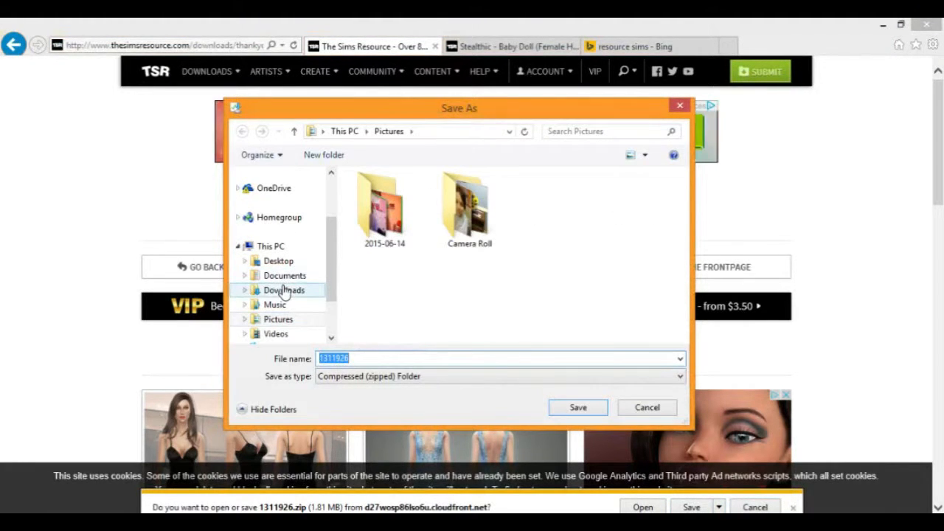
{"action": "left_click", "coordinate": [284, 276]}
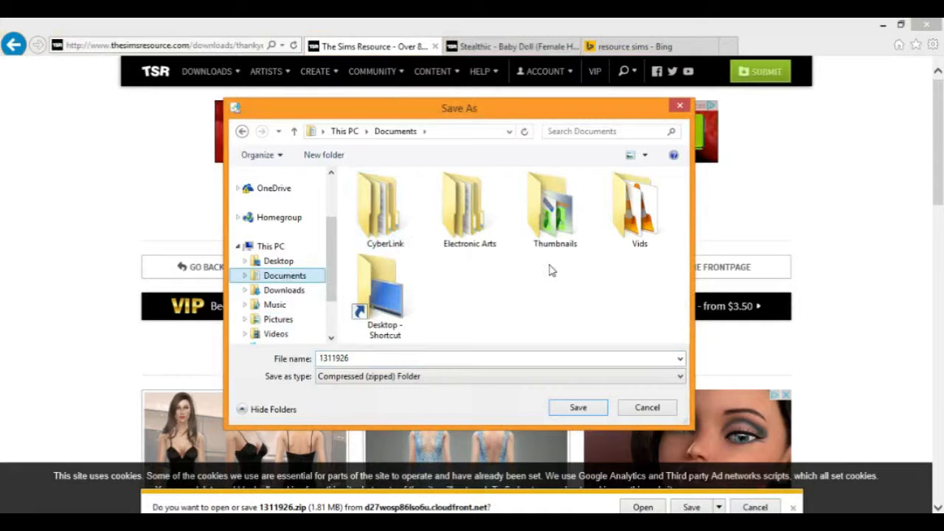
{"action": "double_click", "coordinate": [469, 206]}
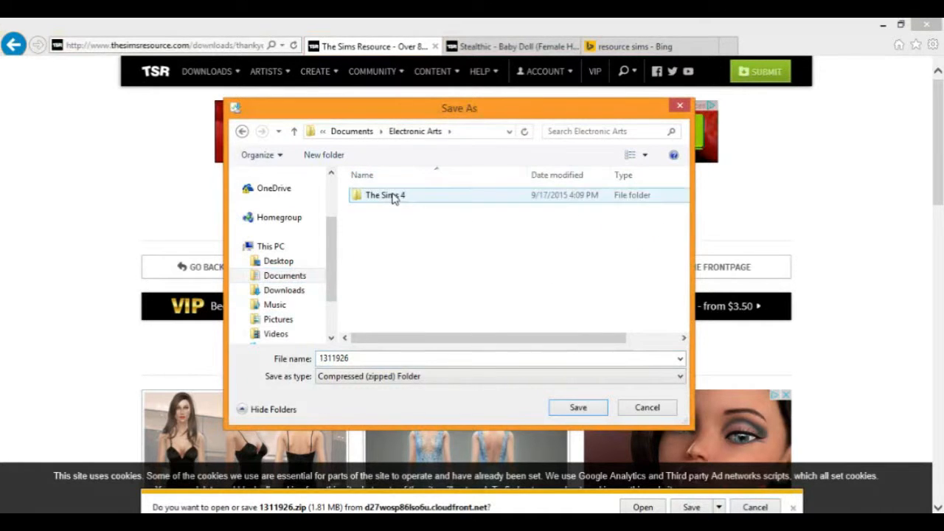
{"action": "double_click", "coordinate": [385, 195]}
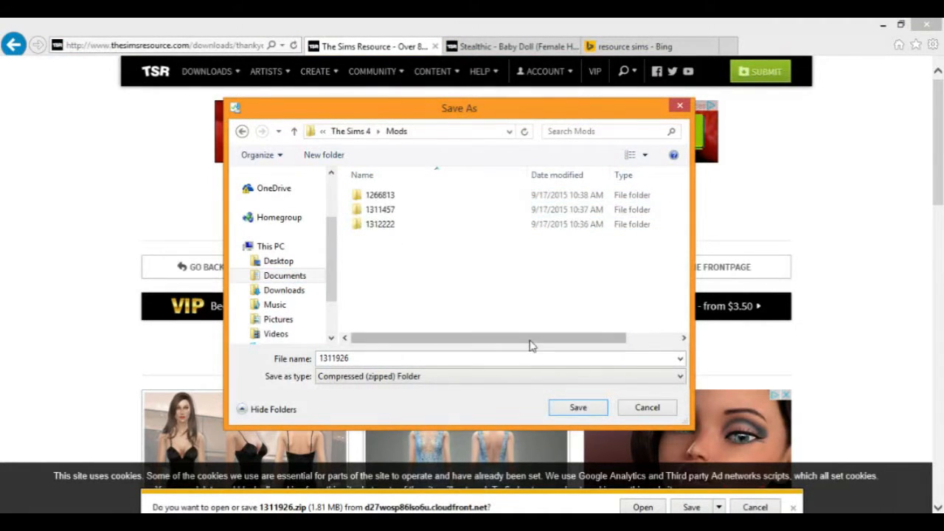
{"action": "left_click", "coordinate": [380, 209]}
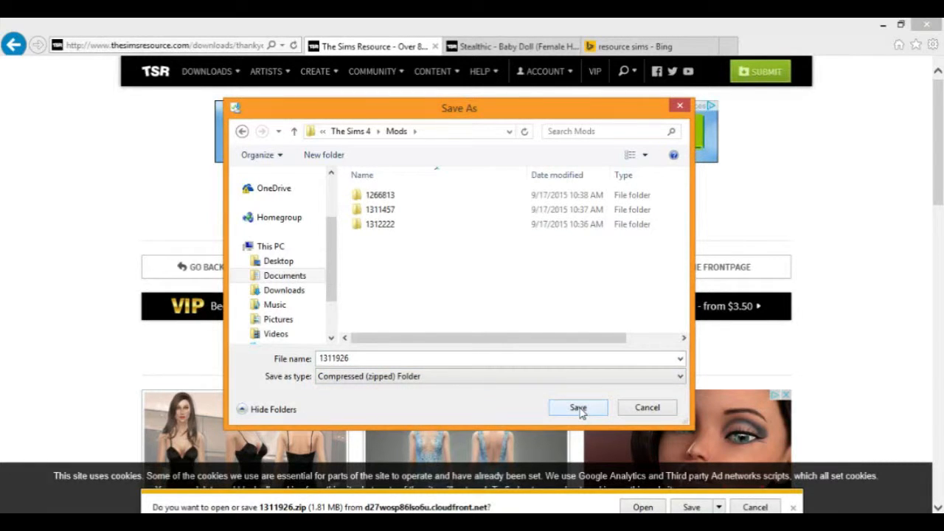
{"action": "left_click", "coordinate": [578, 407]}
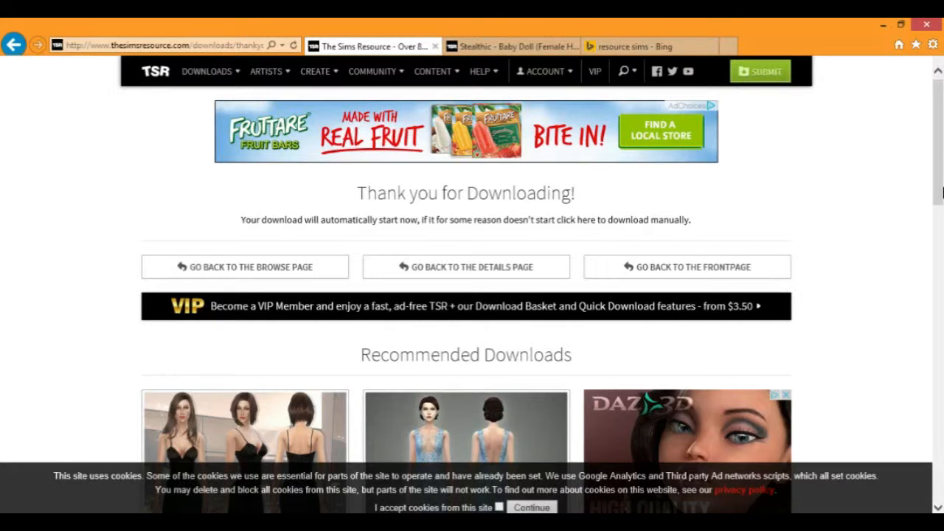
{"action": "mouse_move", "coordinate": [914, 216]}
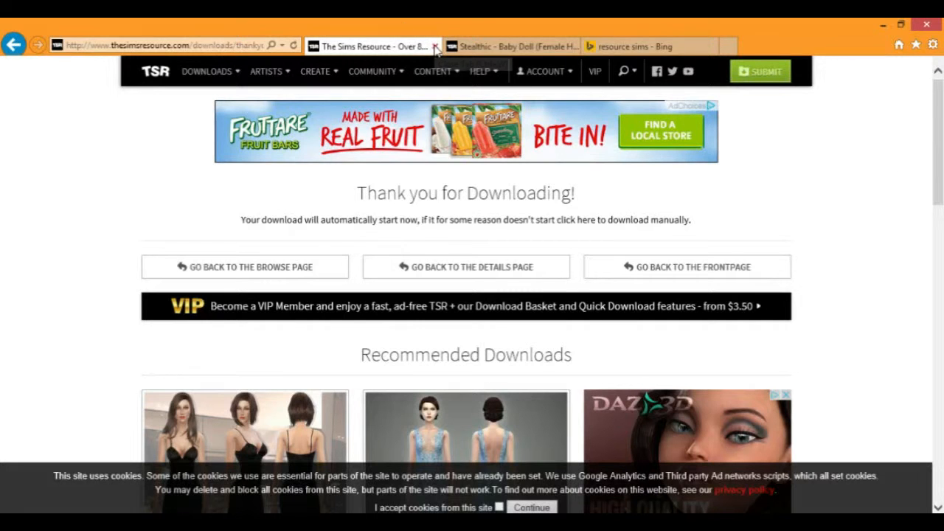
{"action": "mouse_move", "coordinate": [755, 248]}
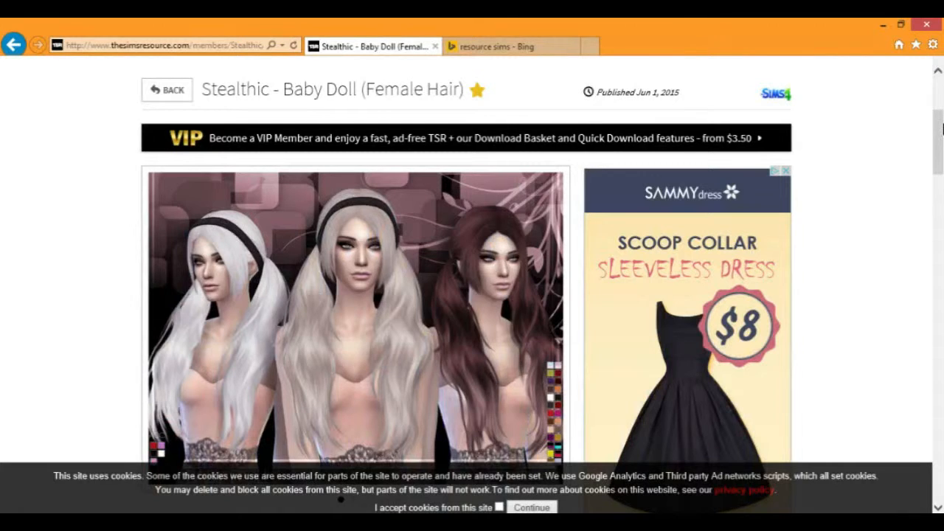
{"action": "mouse_move", "coordinate": [914, 130]}
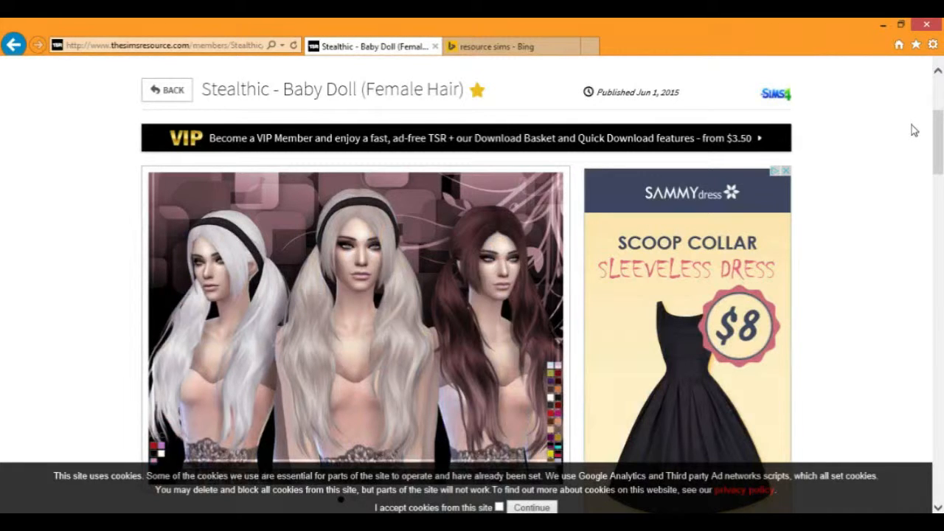
- Scroll the Stealthic Baby Doll hair page down to its Download button
{"action": "scroll", "scroll_direction": "up", "scroll_amount": 3}
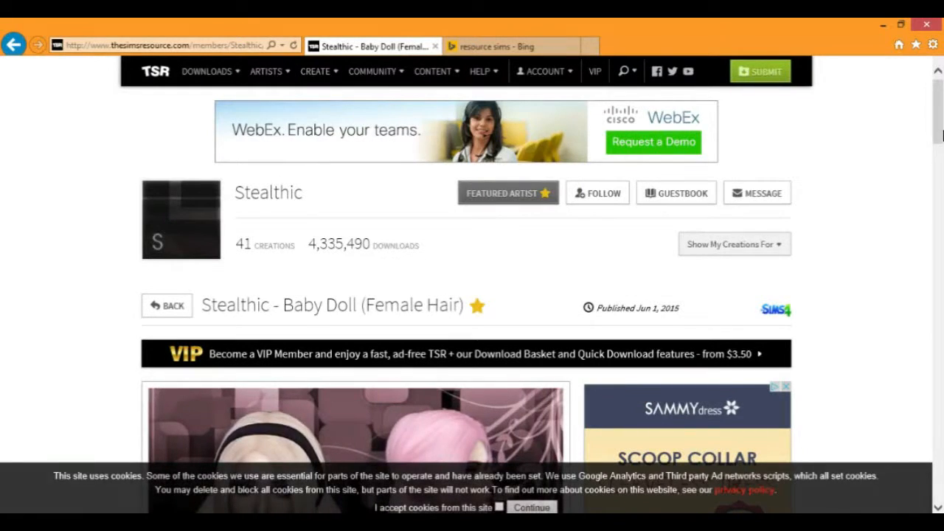
{"action": "scroll", "scroll_direction": "down", "scroll_amount": 3}
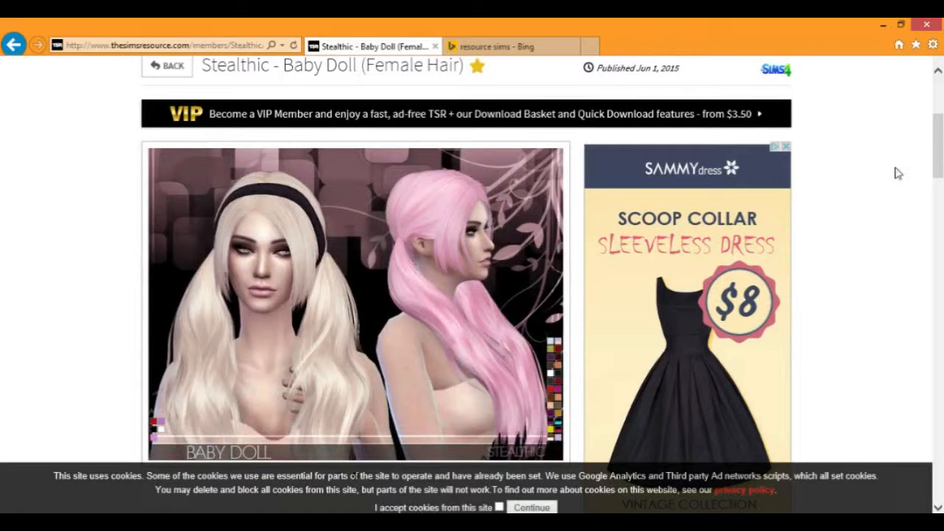
{"action": "scroll", "scroll_direction": "down", "scroll_amount": 3}
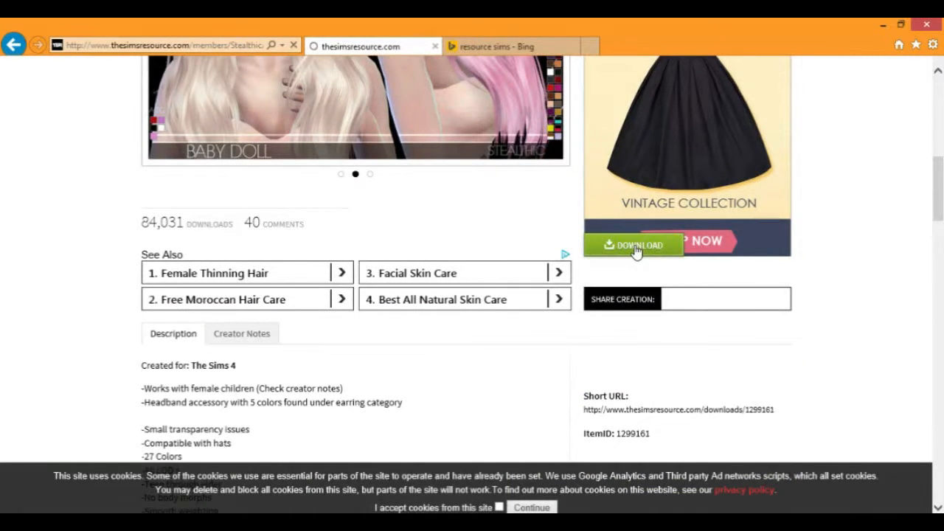
- Start the Baby Doll hair download and wait through the sponsor countdown page
{"action": "left_click", "coordinate": [632, 245]}
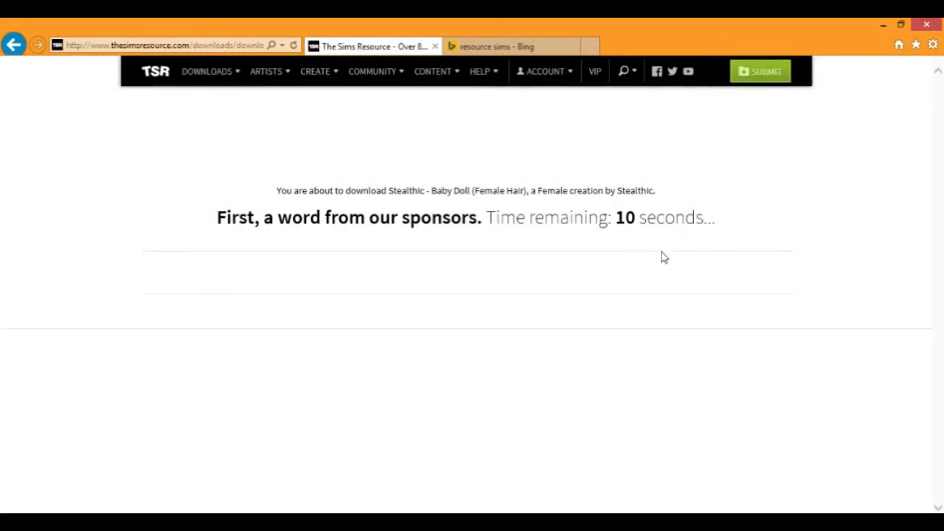
{"action": "mouse_move", "coordinate": [854, 260]}
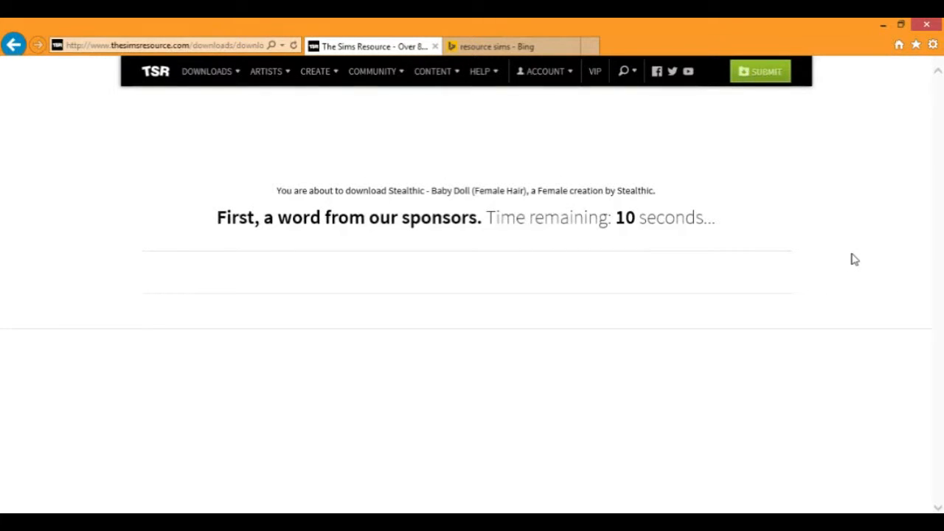
{"action": "scroll", "scroll_direction": "down", "scroll_amount": 3}
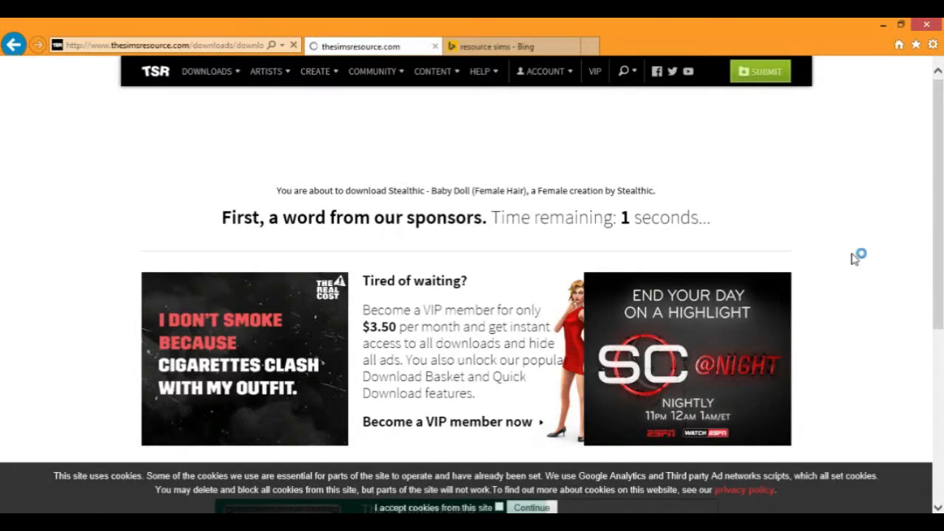
{"action": "mouse_move", "coordinate": [870, 254]}
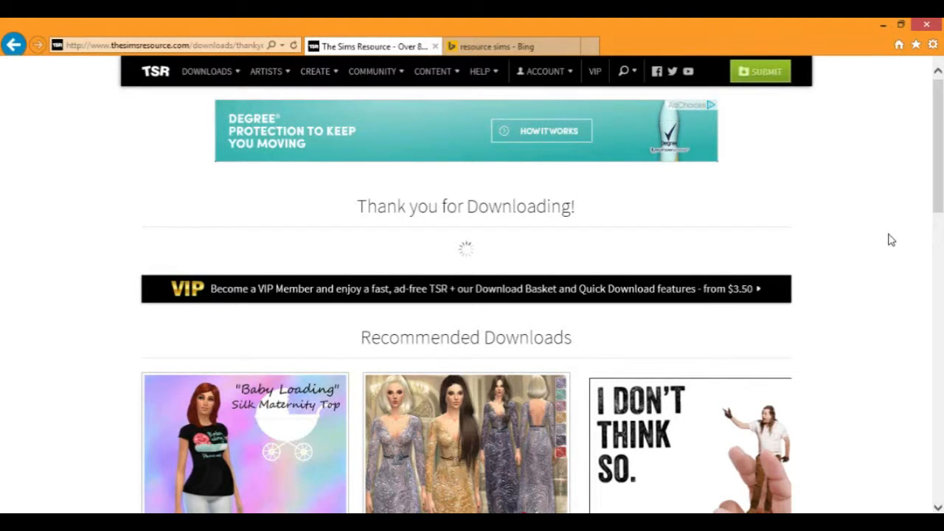
{"action": "mouse_move", "coordinate": [890, 190]}
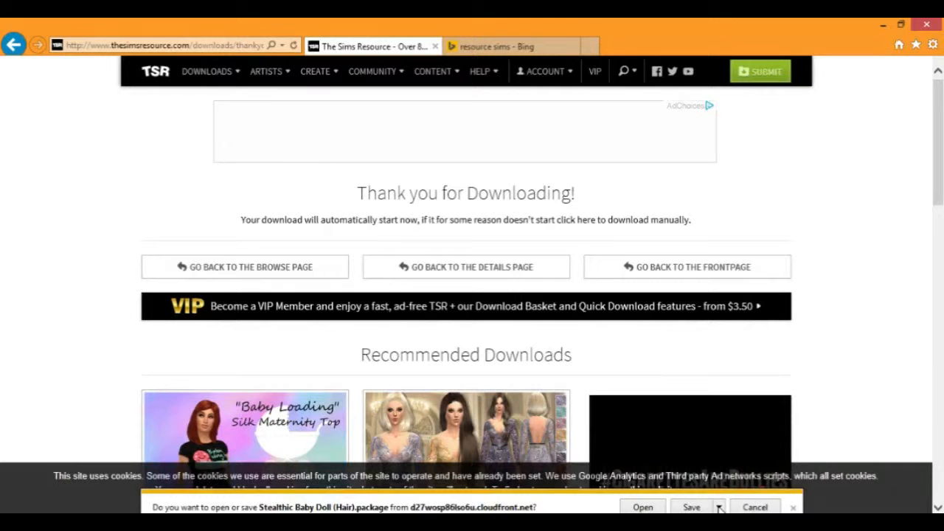
- Choose Save As for the Stealthic Baby Doll (Hair) package download
{"action": "left_click", "coordinate": [718, 507]}
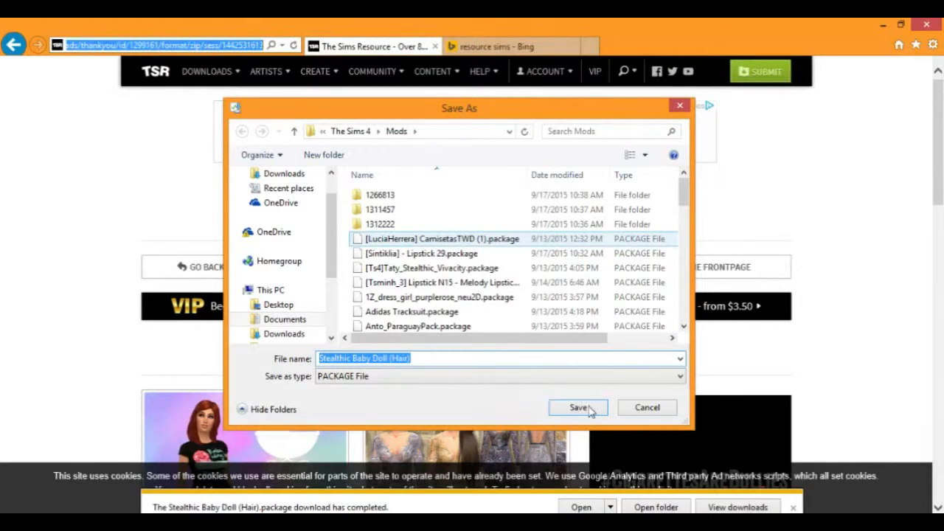
{"action": "mouse_move", "coordinate": [510, 410]}
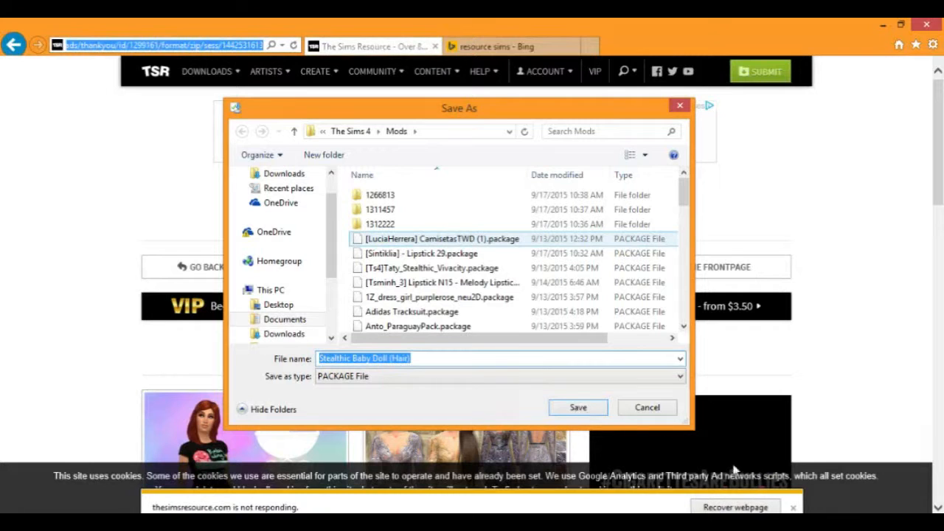
- Finish saving the hair package into Mods, then close the browser with all its tabs
{"action": "left_click", "coordinate": [578, 407]}
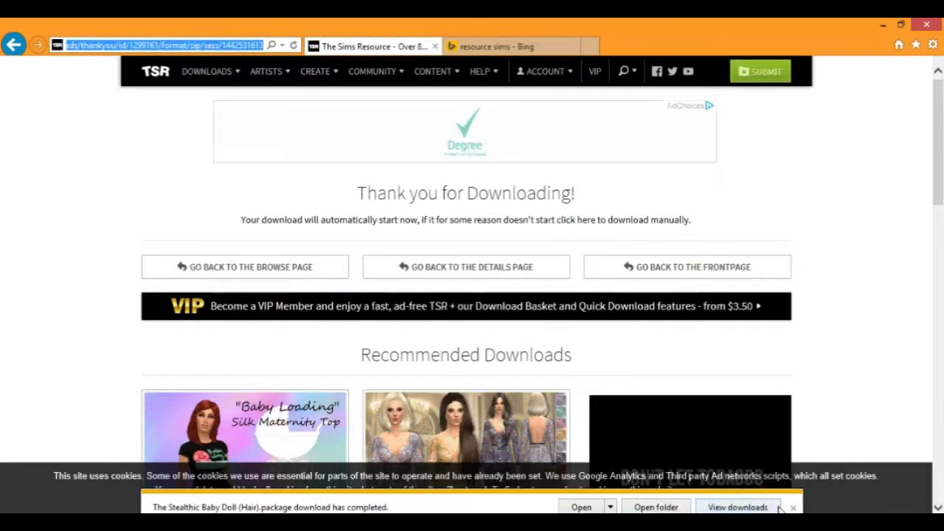
{"action": "scroll", "scroll_direction": "down", "scroll_amount": 3}
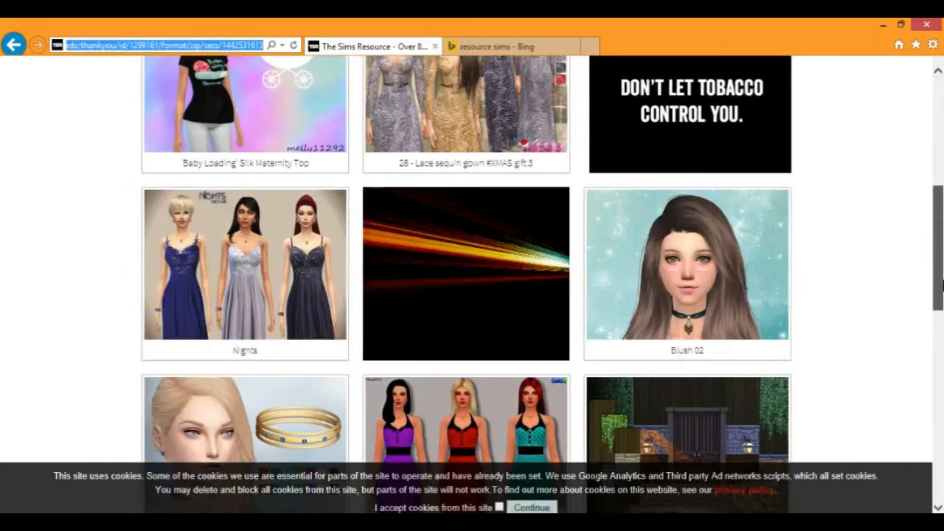
{"action": "scroll", "scroll_direction": "down", "scroll_amount": 3}
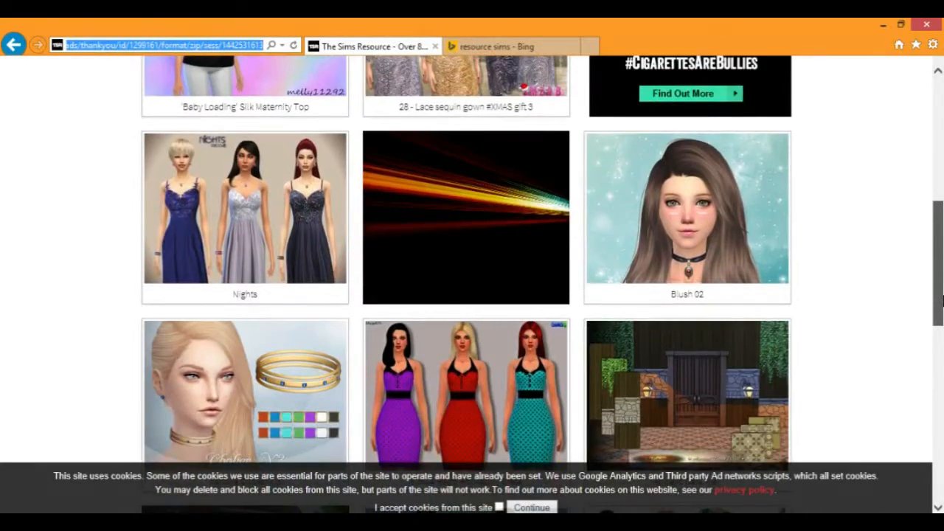
{"action": "scroll", "scroll_direction": "down", "scroll_amount": 3}
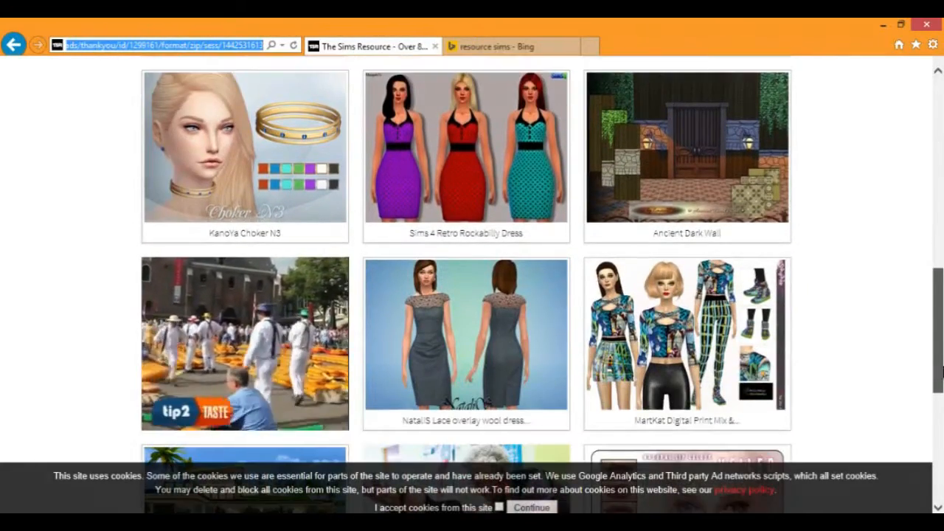
{"action": "scroll", "scroll_direction": "down", "scroll_amount": 3}
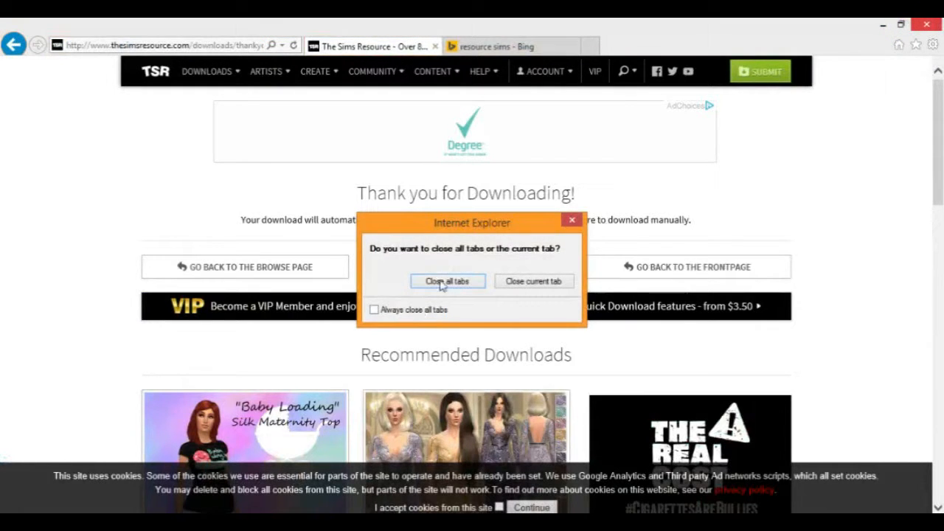
{"action": "left_click", "coordinate": [448, 281]}
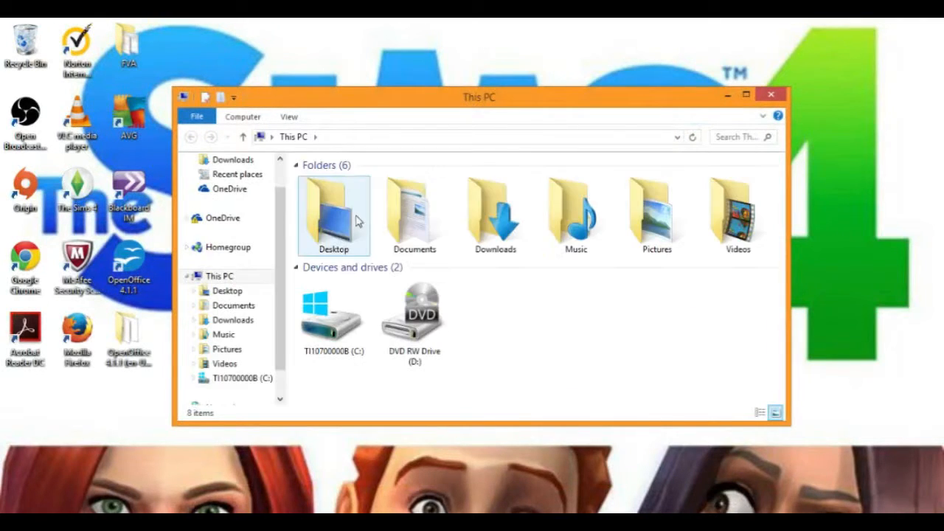
- Browse Documents > Electronic Arts > The Sims 4 > Mods to view its 58 items
{"action": "double_click", "coordinate": [412, 214]}
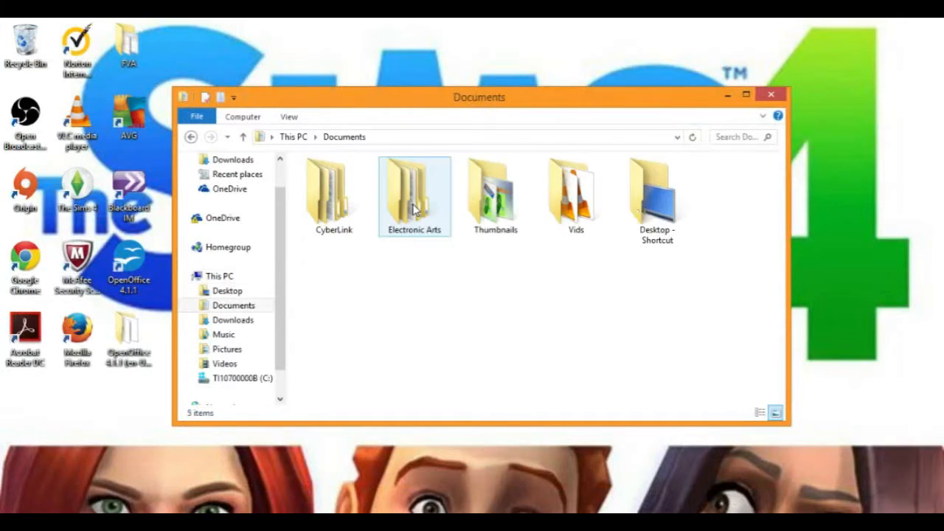
{"action": "double_click", "coordinate": [413, 192]}
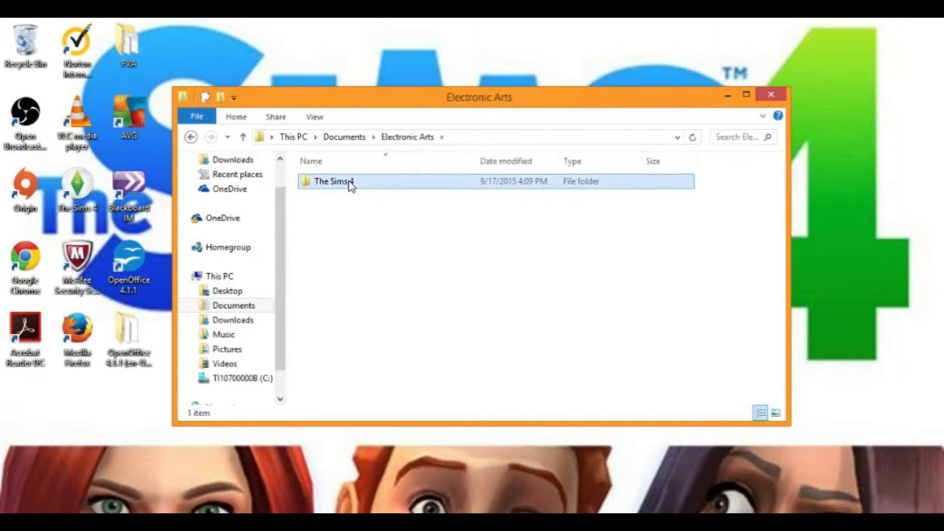
{"action": "double_click", "coordinate": [334, 180]}
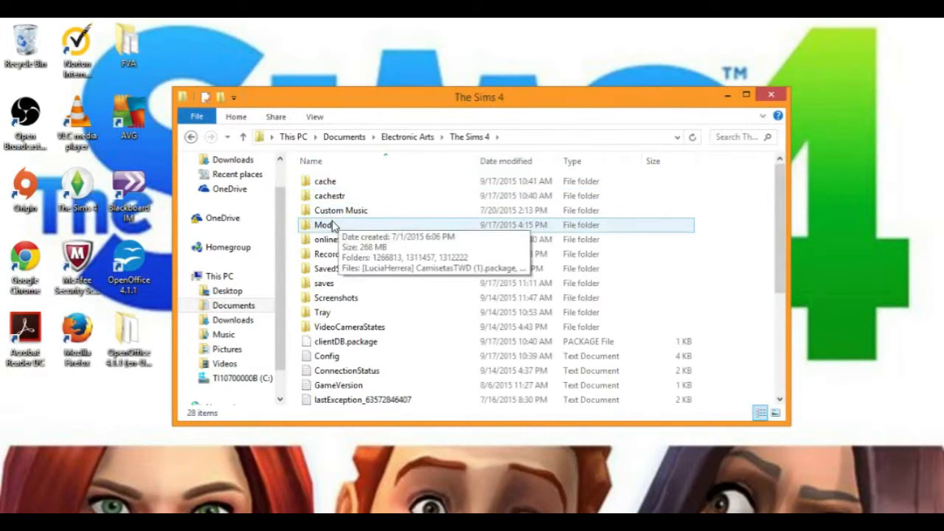
{"action": "double_click", "coordinate": [322, 224]}
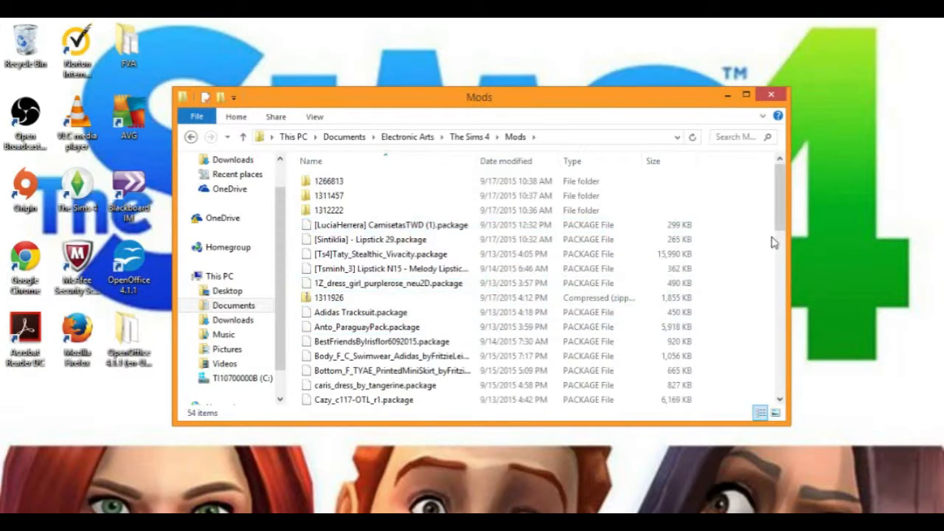
{"action": "scroll", "scroll_direction": "down", "scroll_amount": 3}
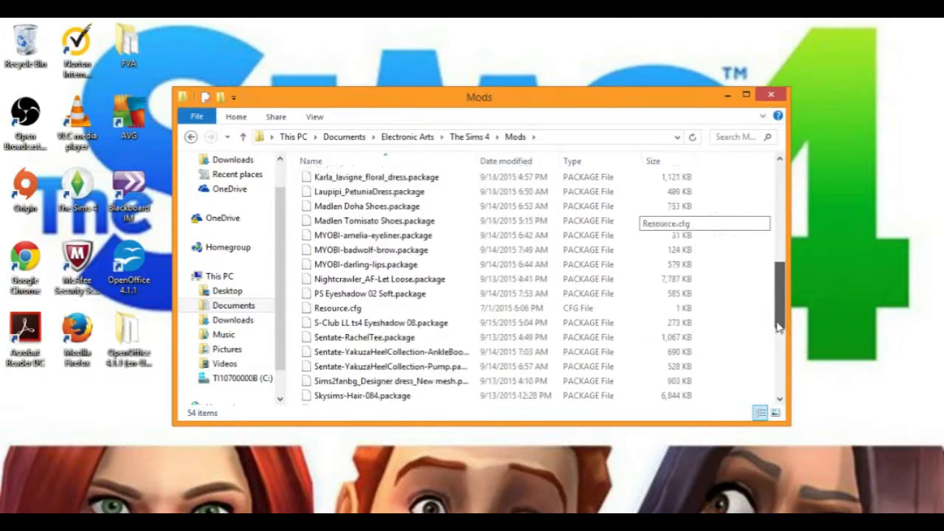
{"action": "scroll", "scroll_direction": "down", "scroll_amount": 3}
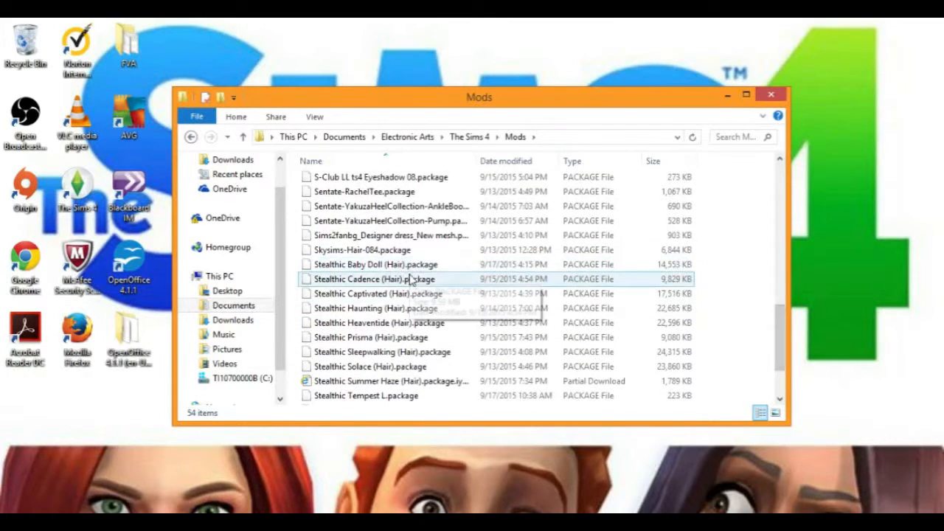
{"action": "left_click", "coordinate": [375, 308]}
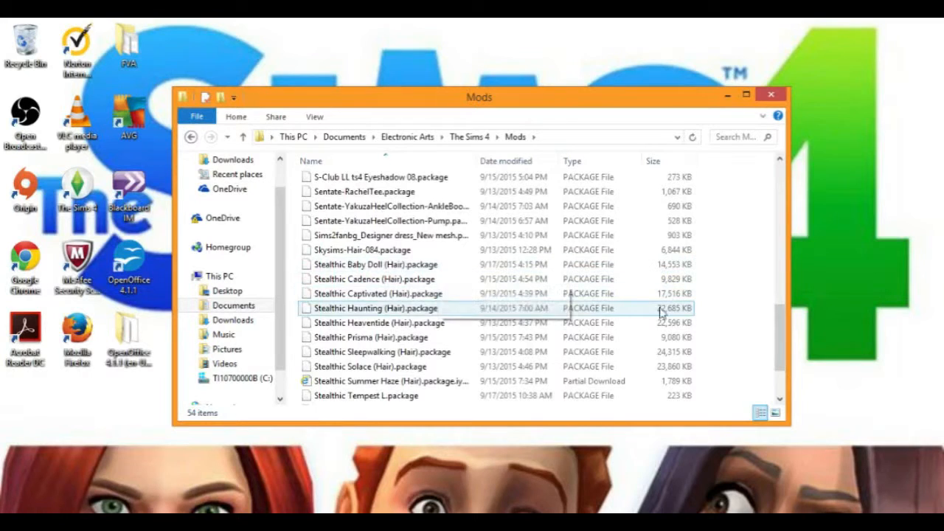
{"action": "scroll", "scroll_direction": "down", "scroll_amount": 3}
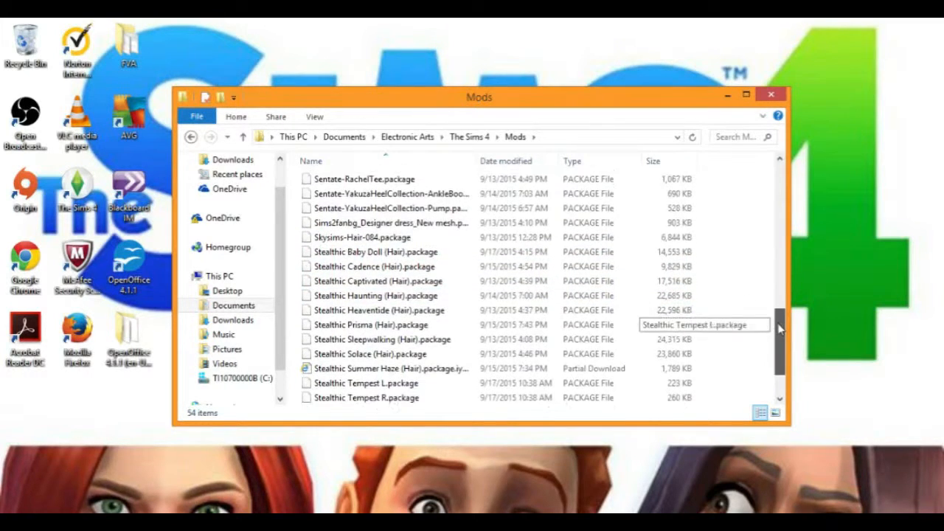
{"action": "scroll", "scroll_direction": "down", "scroll_amount": 3}
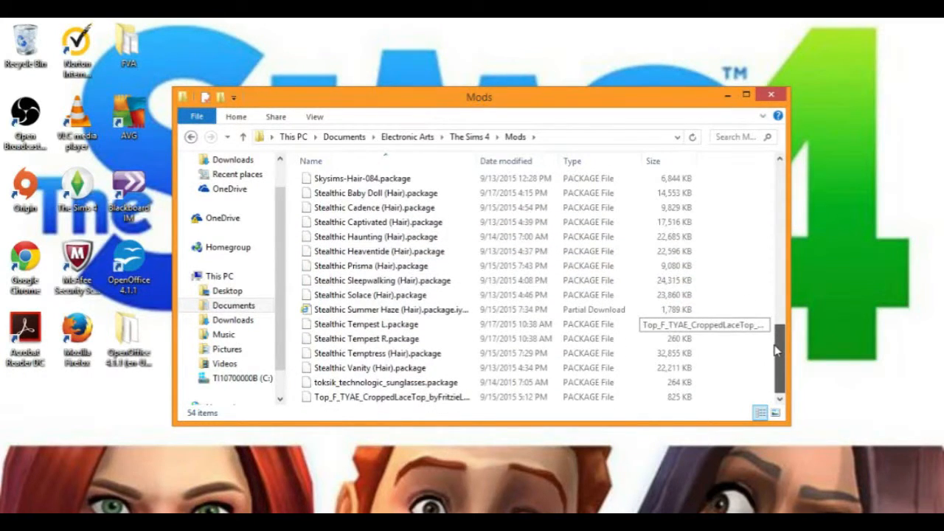
{"action": "scroll", "scroll_direction": "up", "scroll_amount": 3}
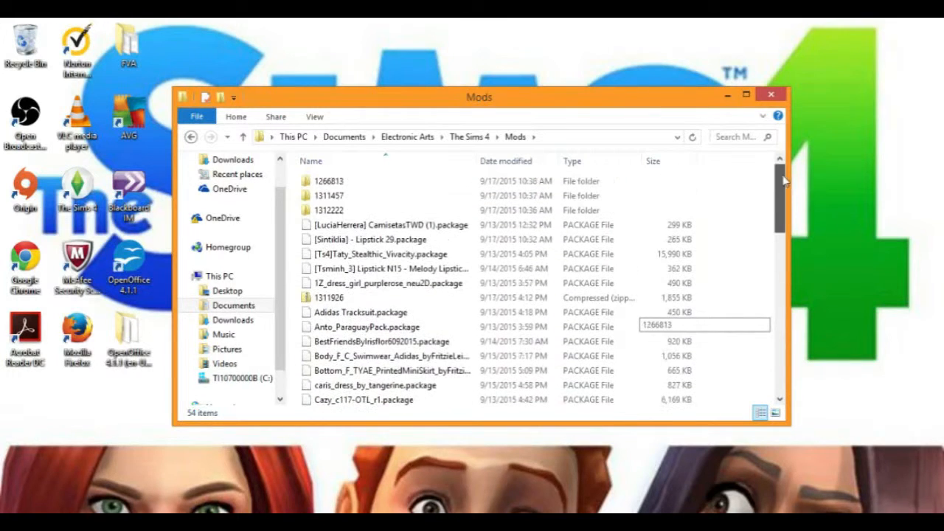
{"action": "left_click", "coordinate": [337, 298]}
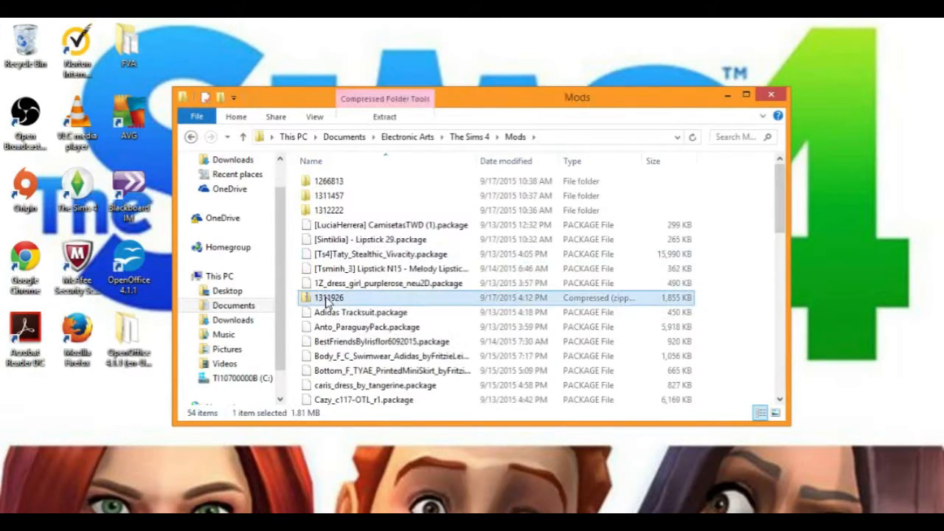
- Extract the 1311926 zip into a 1311926 folder in Mods holding the lace bottom and top packages
{"action": "right_click", "coordinate": [327, 298]}
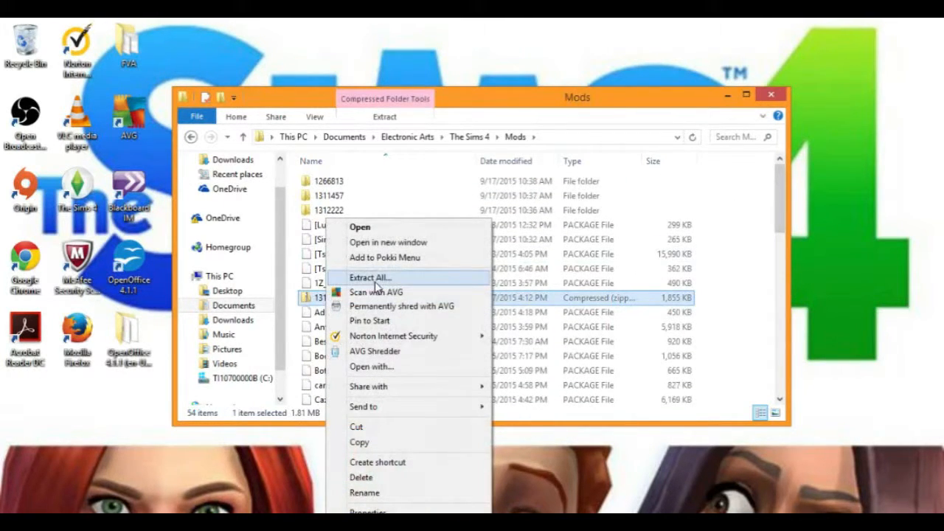
{"action": "left_click", "coordinate": [369, 277]}
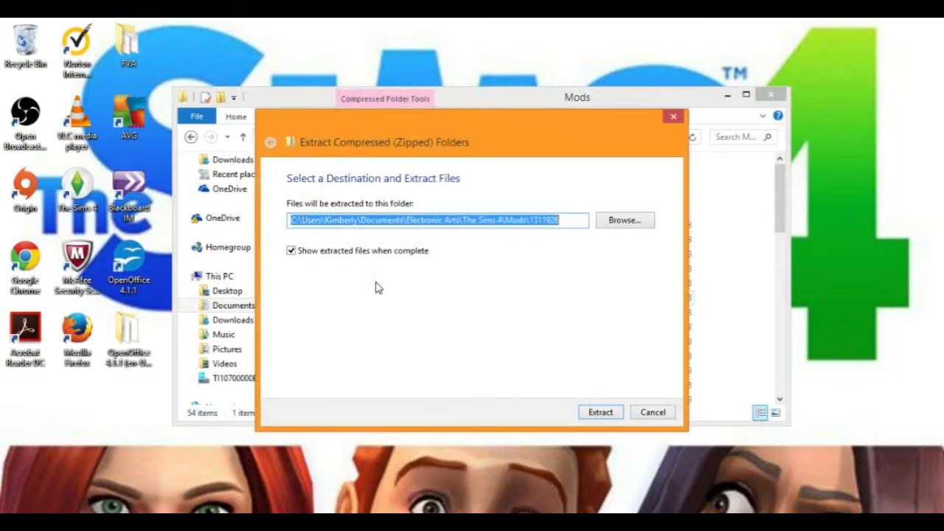
{"action": "mouse_move", "coordinate": [416, 286]}
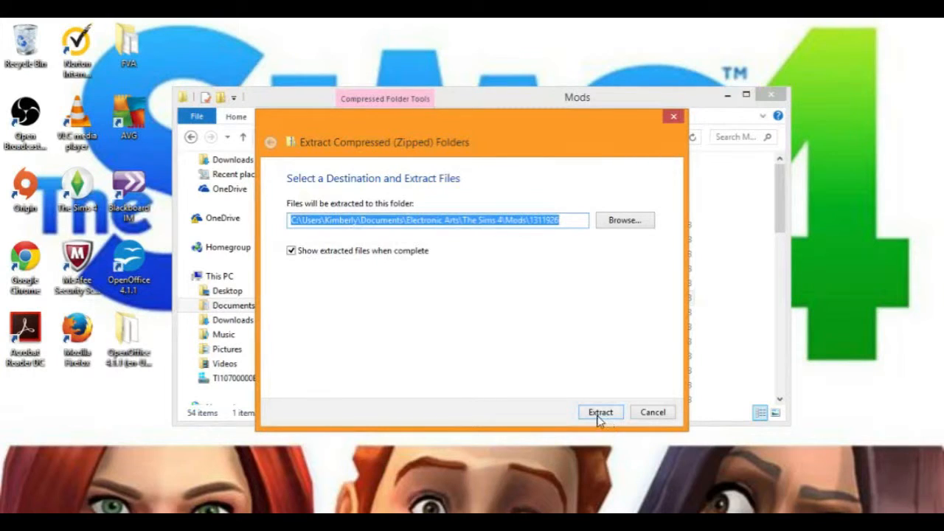
{"action": "left_click", "coordinate": [598, 411]}
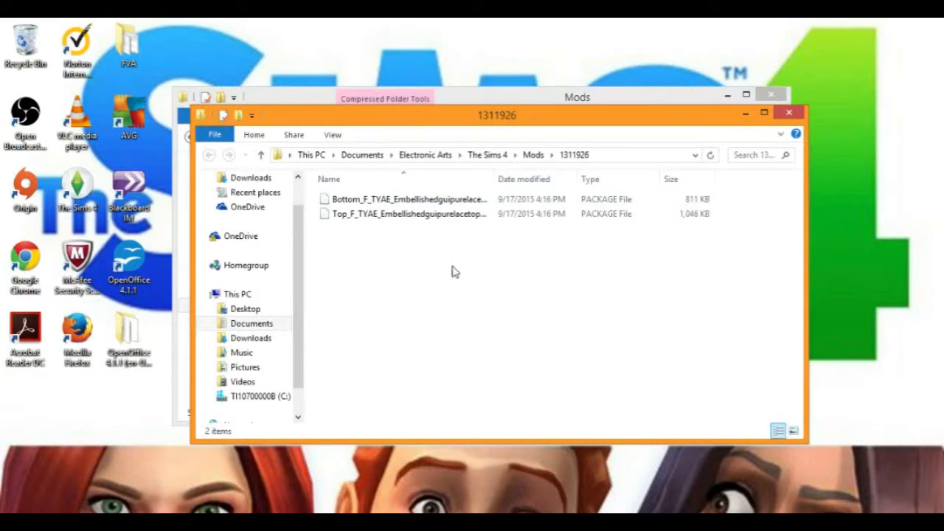
{"action": "mouse_move", "coordinate": [734, 124]}
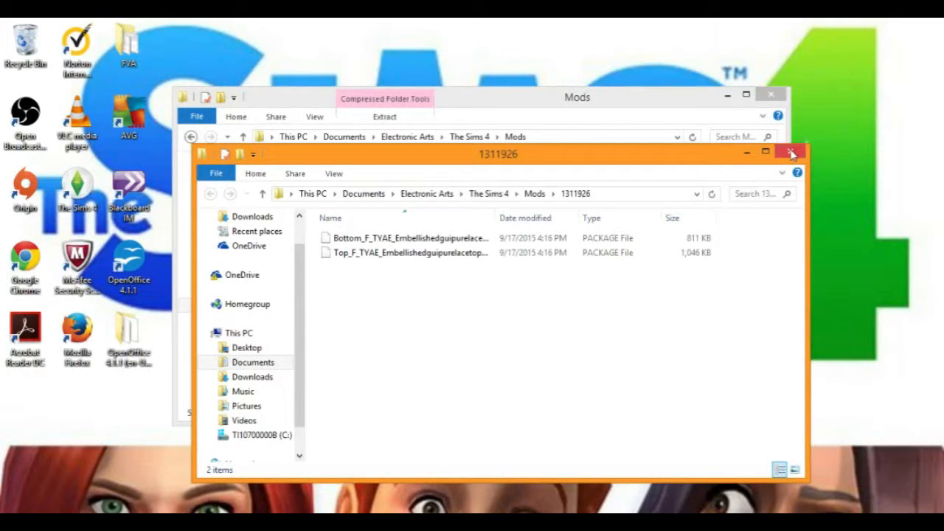
{"action": "left_click", "coordinate": [794, 154]}
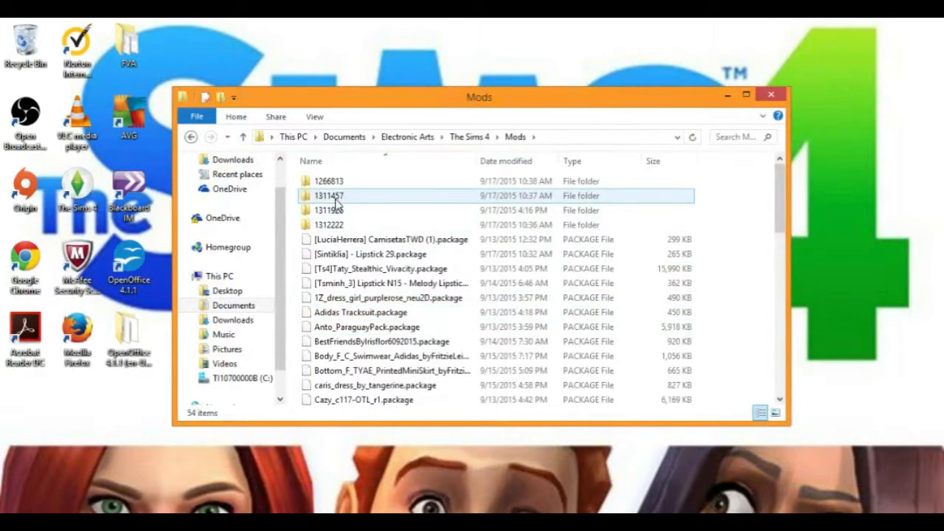
- Inspect the 1311926 and empty 1312222 folders in Mods, then return to This PC
{"action": "double_click", "coordinate": [329, 194]}
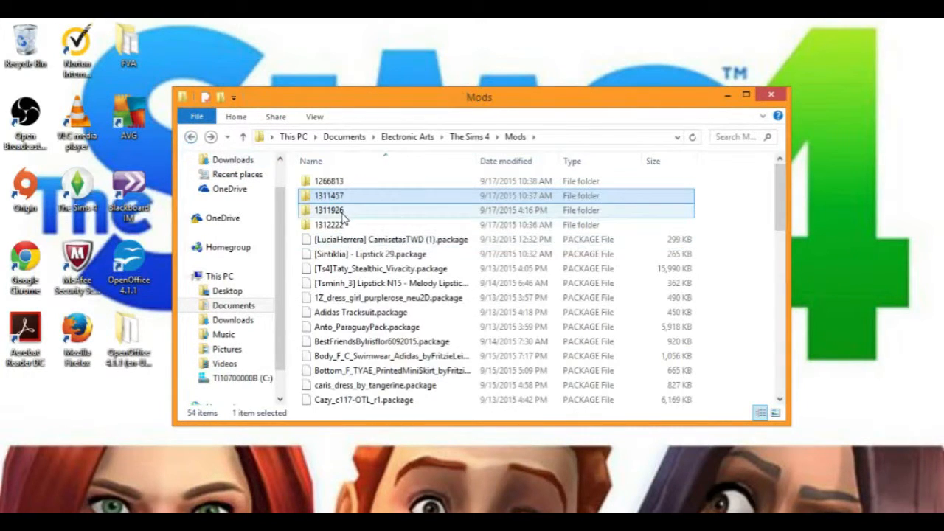
{"action": "double_click", "coordinate": [329, 209]}
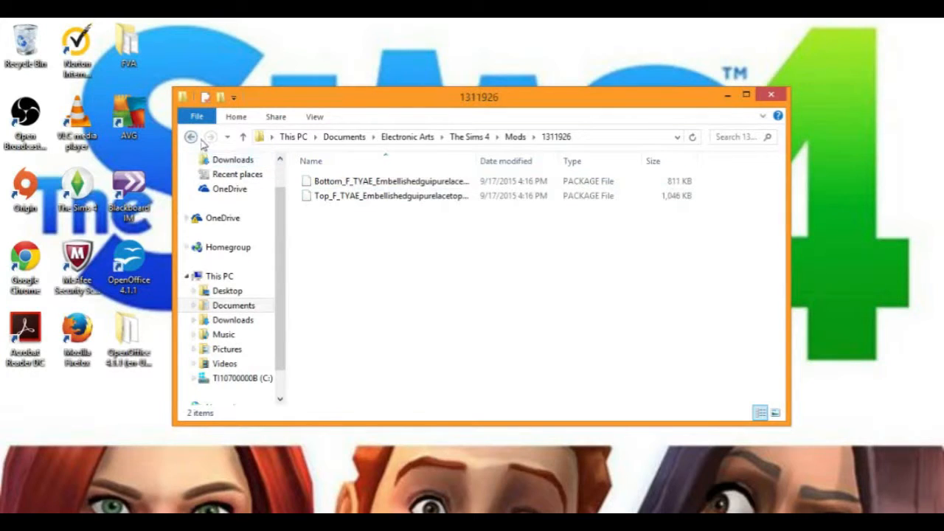
{"action": "left_click", "coordinate": [209, 137]}
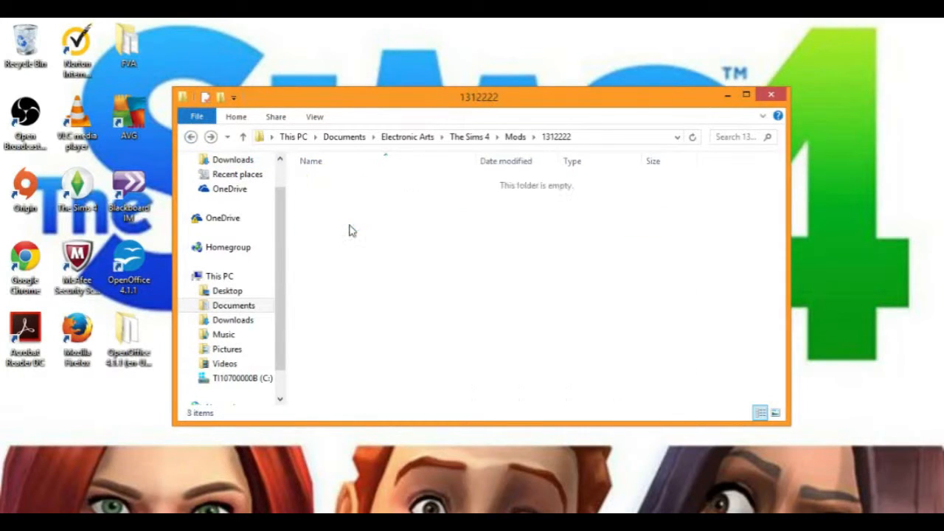
{"action": "left_click", "coordinate": [514, 136]}
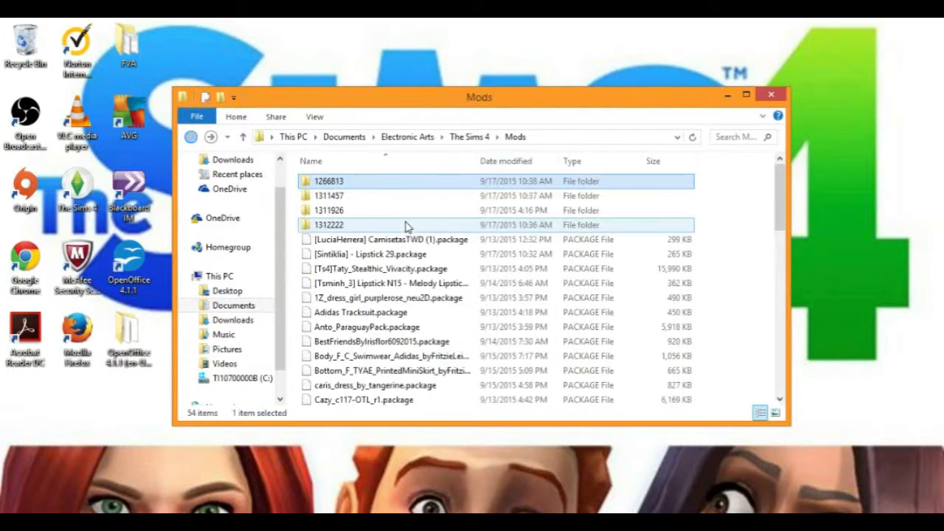
{"action": "left_click", "coordinate": [711, 268]}
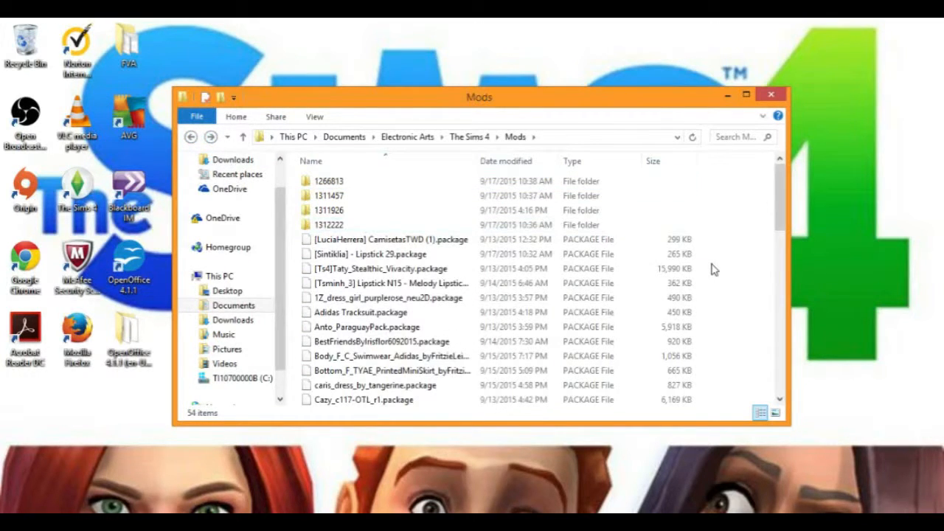
{"action": "left_click", "coordinate": [331, 194]}
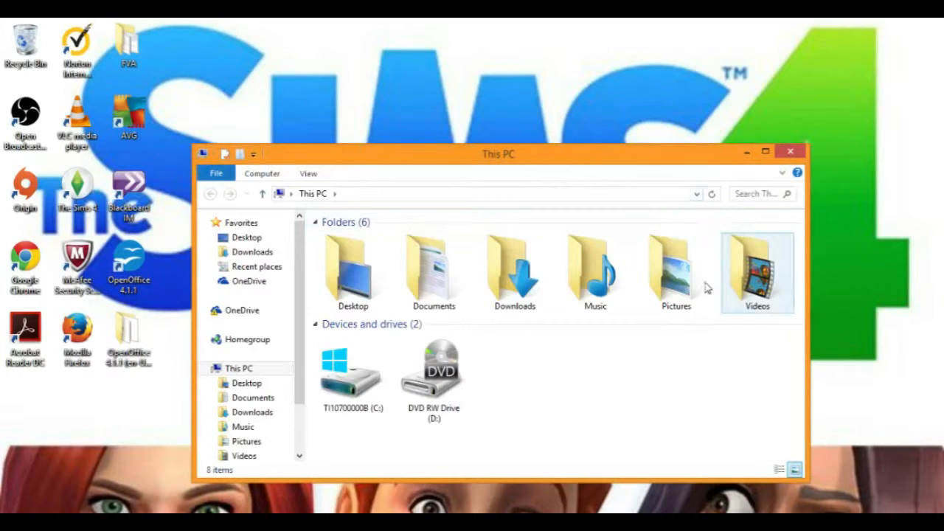
- Set the Let There Be Sims picture from Pictures as desktop background and hide the window
{"action": "double_click", "coordinate": [676, 268]}
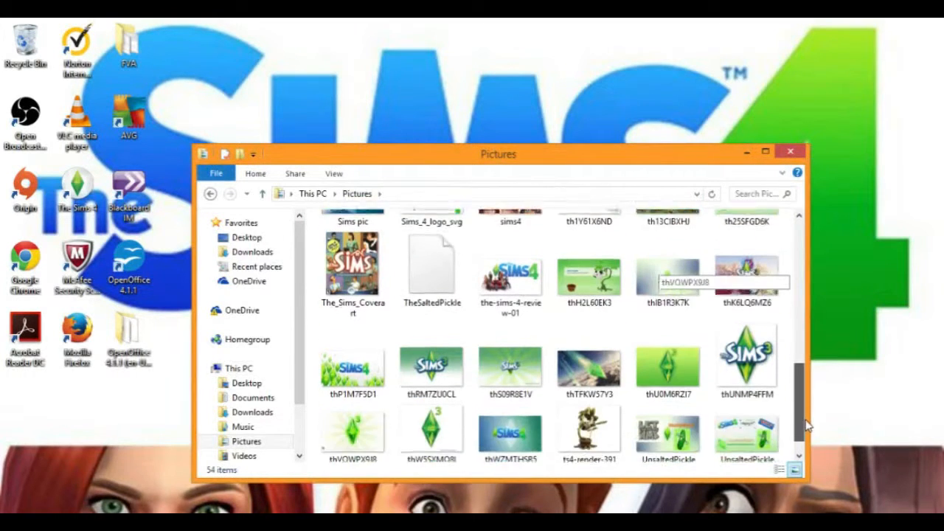
{"action": "scroll", "scroll_direction": "down", "scroll_amount": 3}
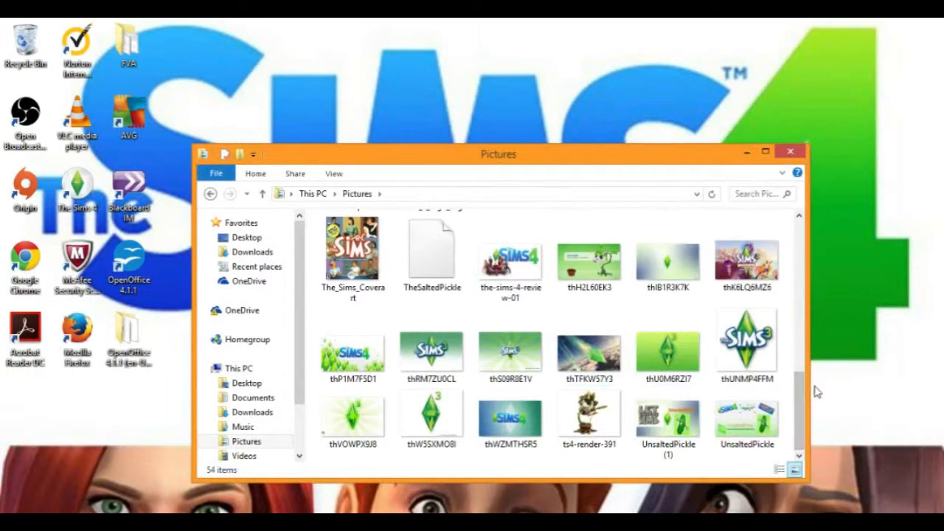
{"action": "scroll", "scroll_direction": "up", "scroll_amount": 3}
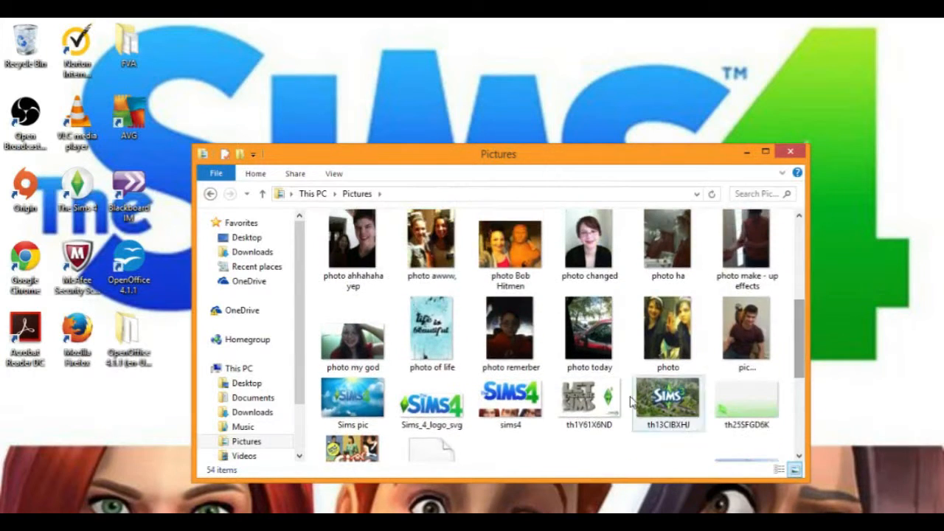
{"action": "right_click", "coordinate": [588, 404]}
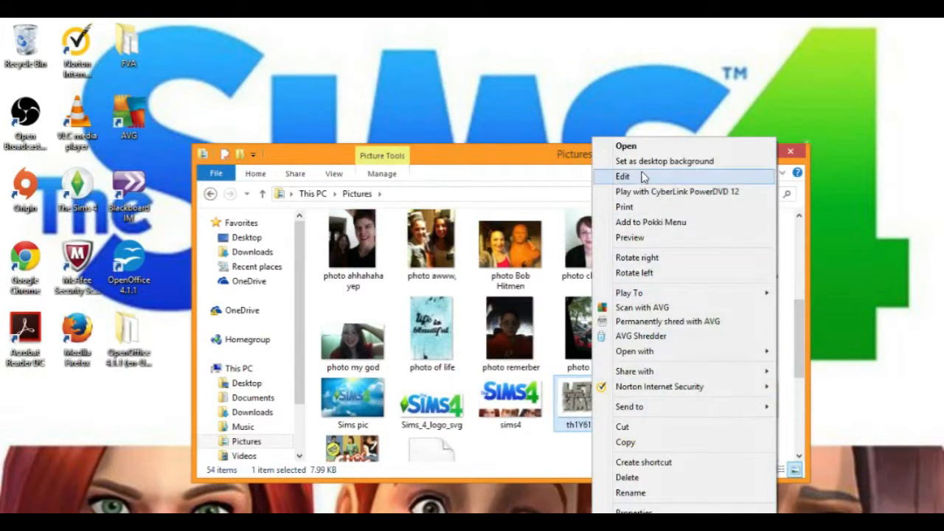
{"action": "left_click", "coordinate": [622, 177]}
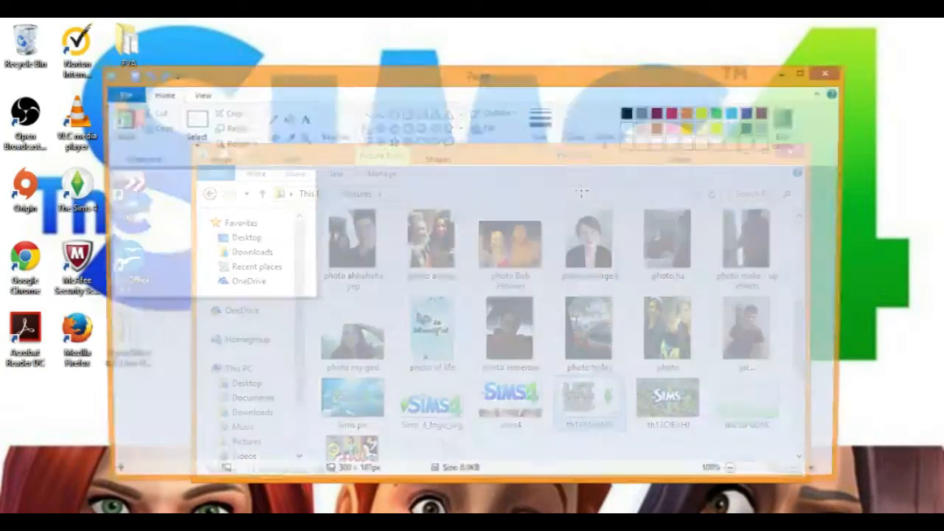
{"action": "left_click", "coordinate": [588, 401]}
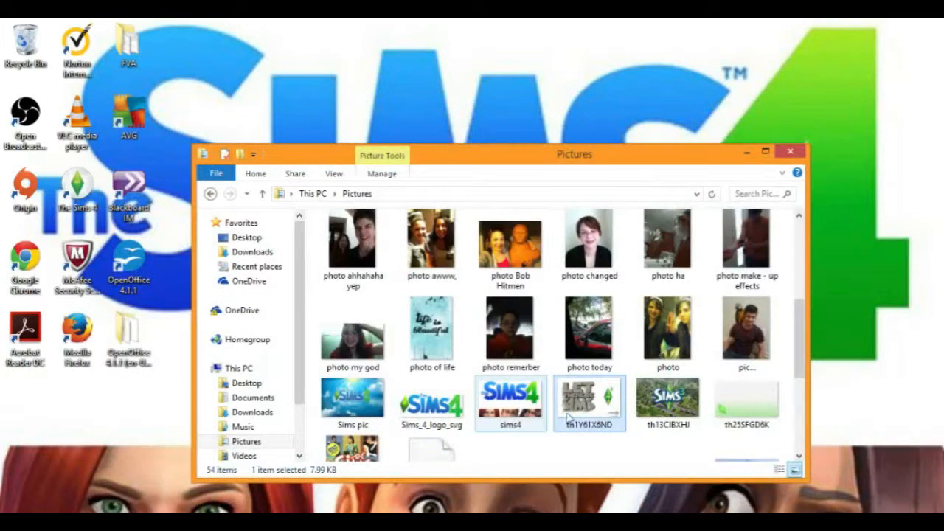
{"action": "right_click", "coordinate": [588, 404]}
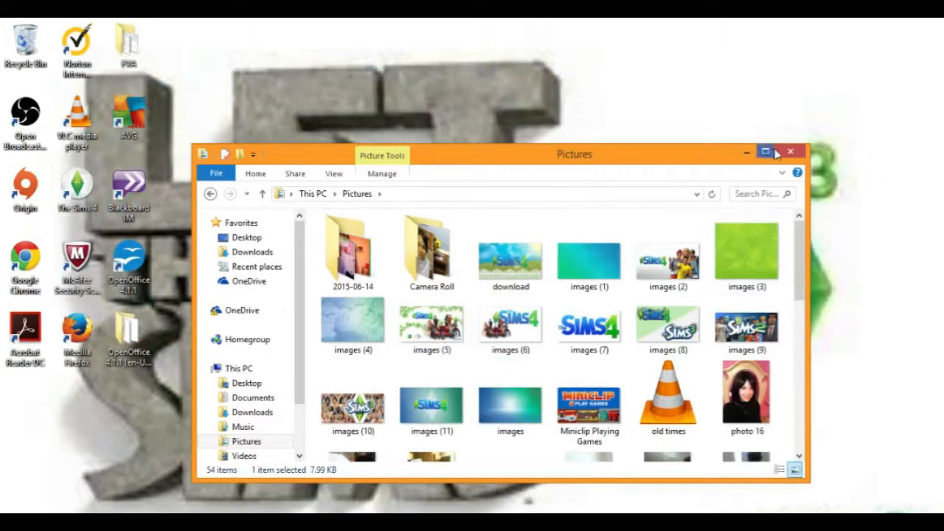
{"action": "left_click", "coordinate": [790, 151]}
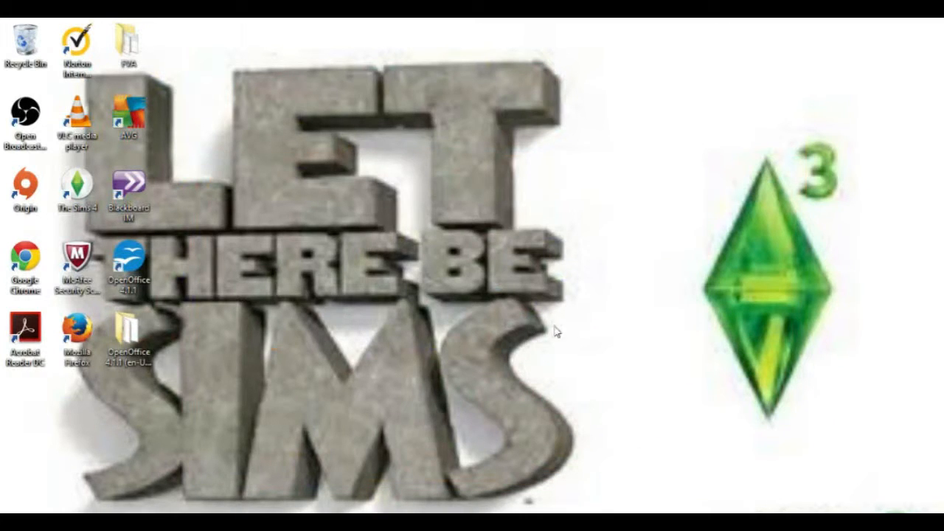
{"action": "mouse_move", "coordinate": [631, 333]}
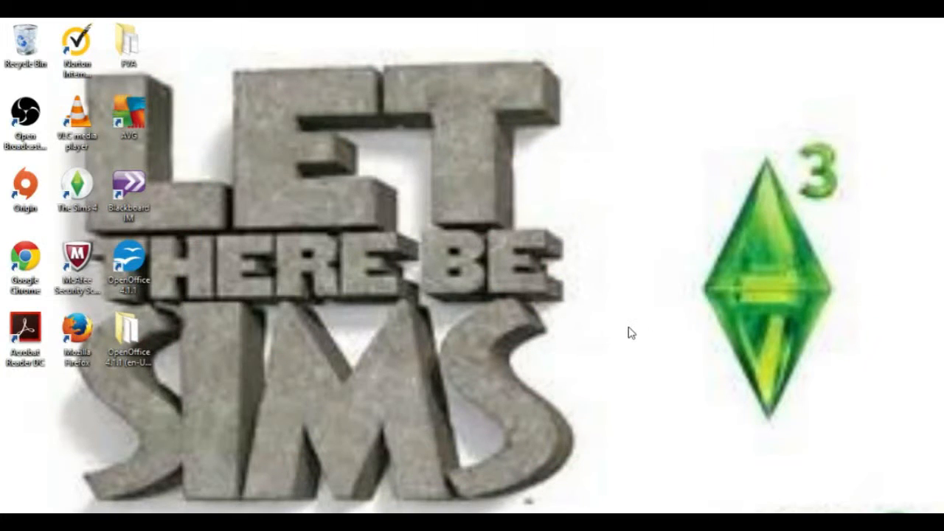